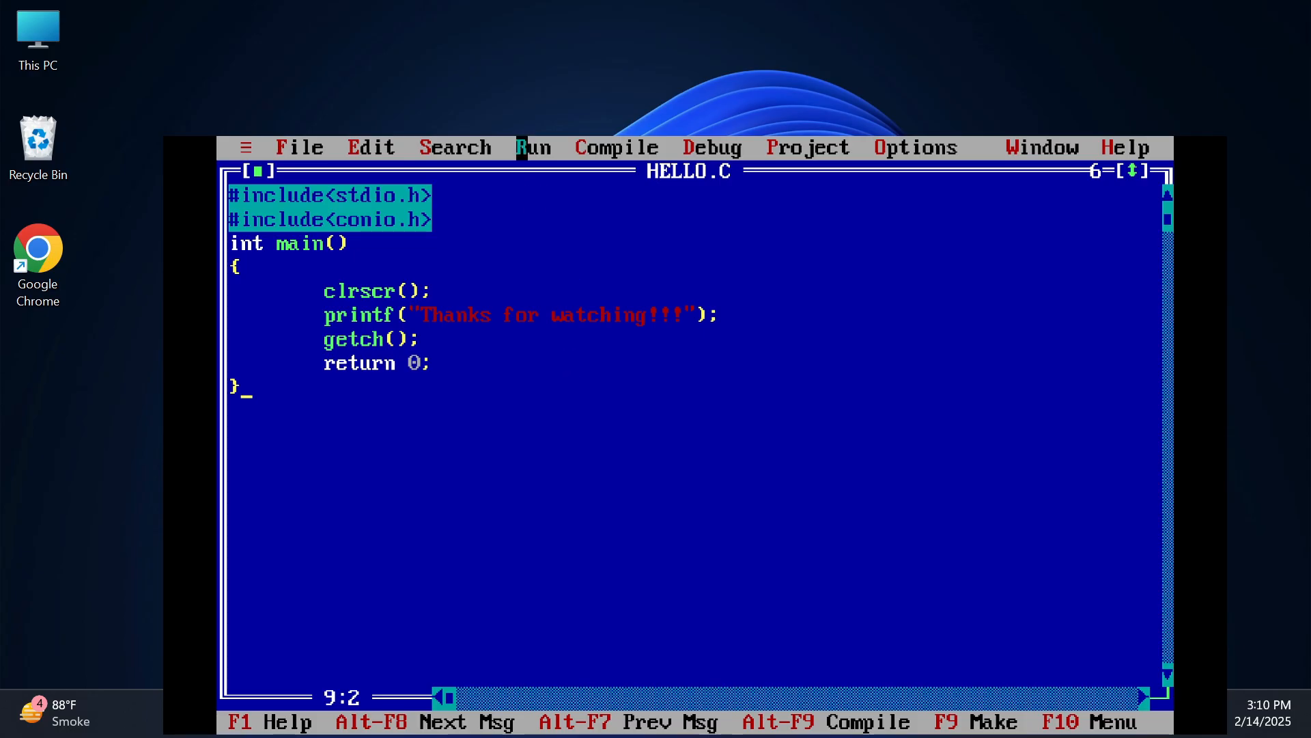
- Run the HELLO.C thanks-for-watching program from the Run menu
click(532, 147)
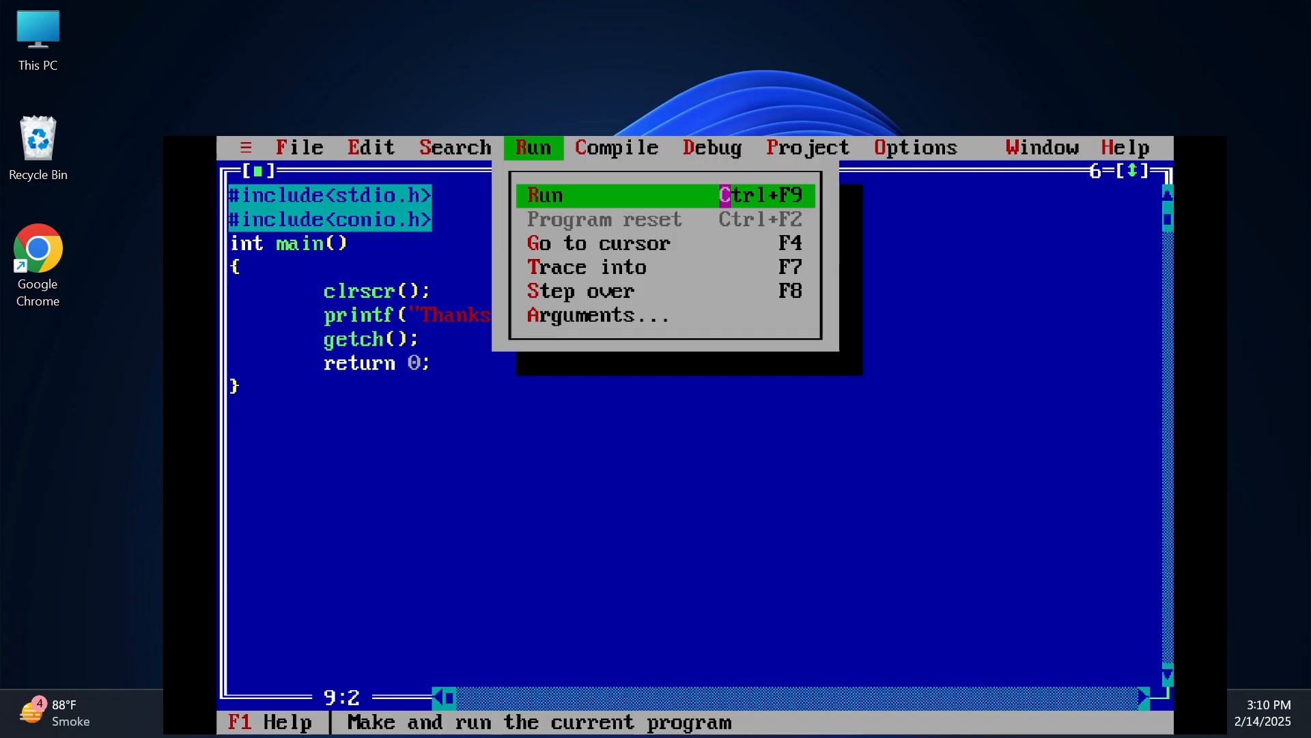
click(545, 194)
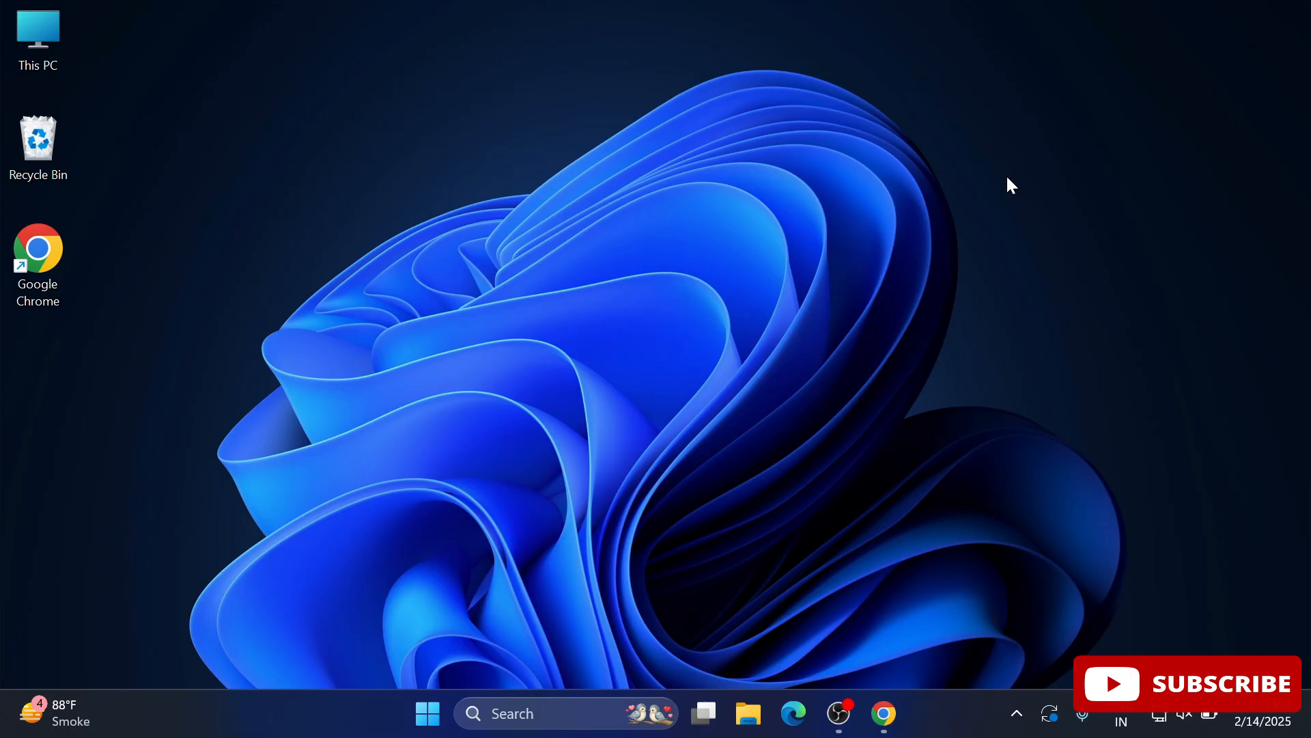
- Search 'turbo c++ download' in Chrome and scroll the Developer Insider article to its installation steps
click(883, 713)
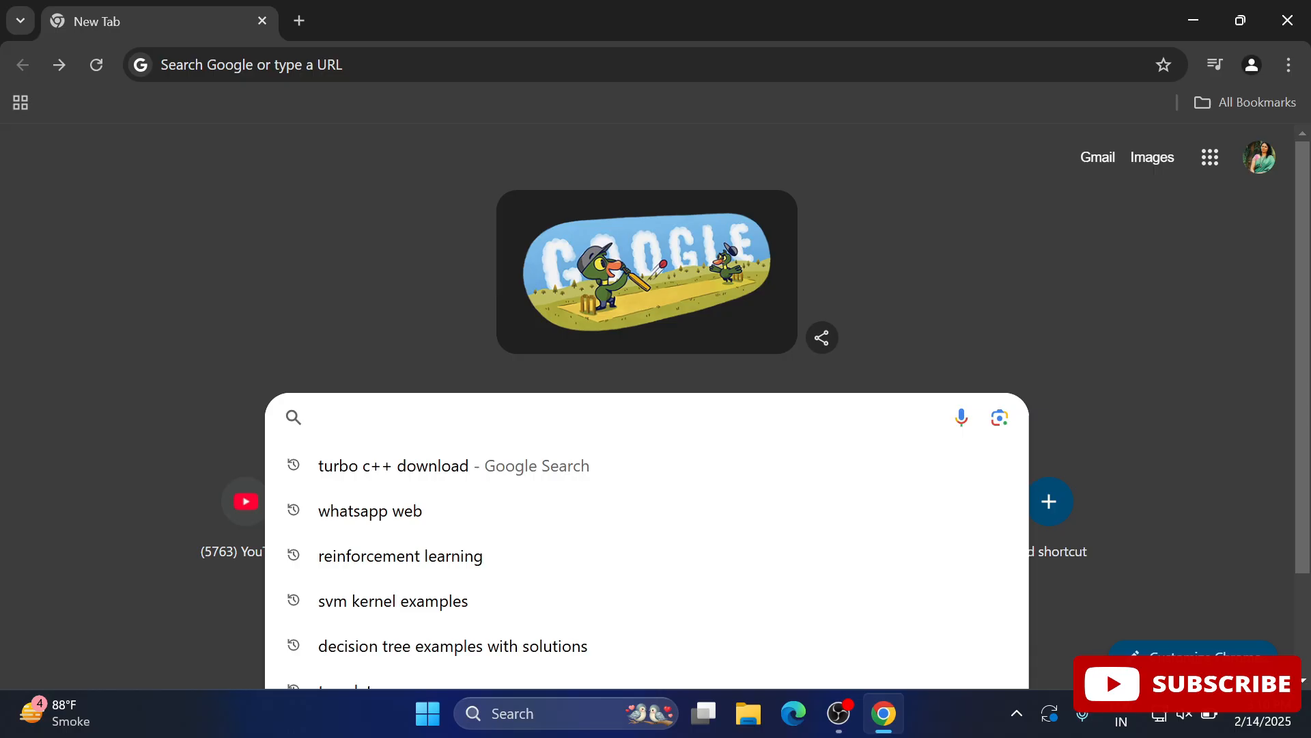
click(392, 466)
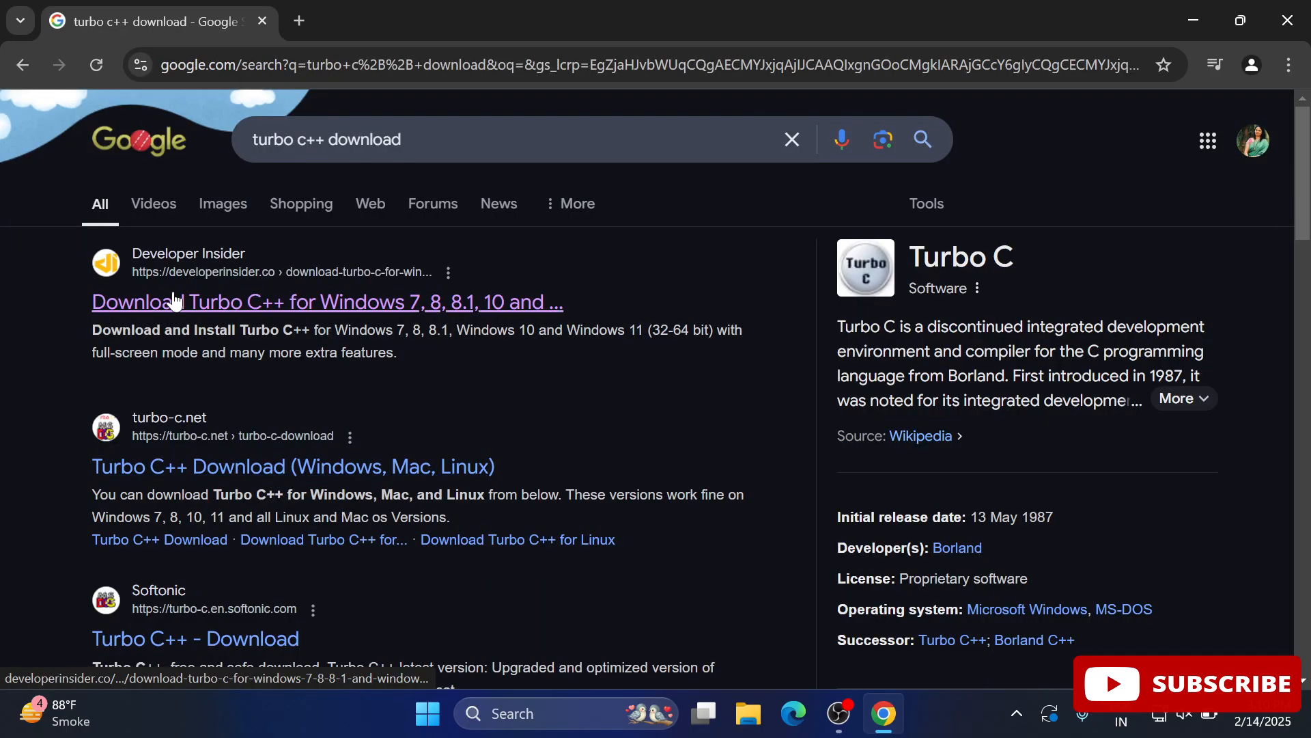
mouse_move(284, 305)
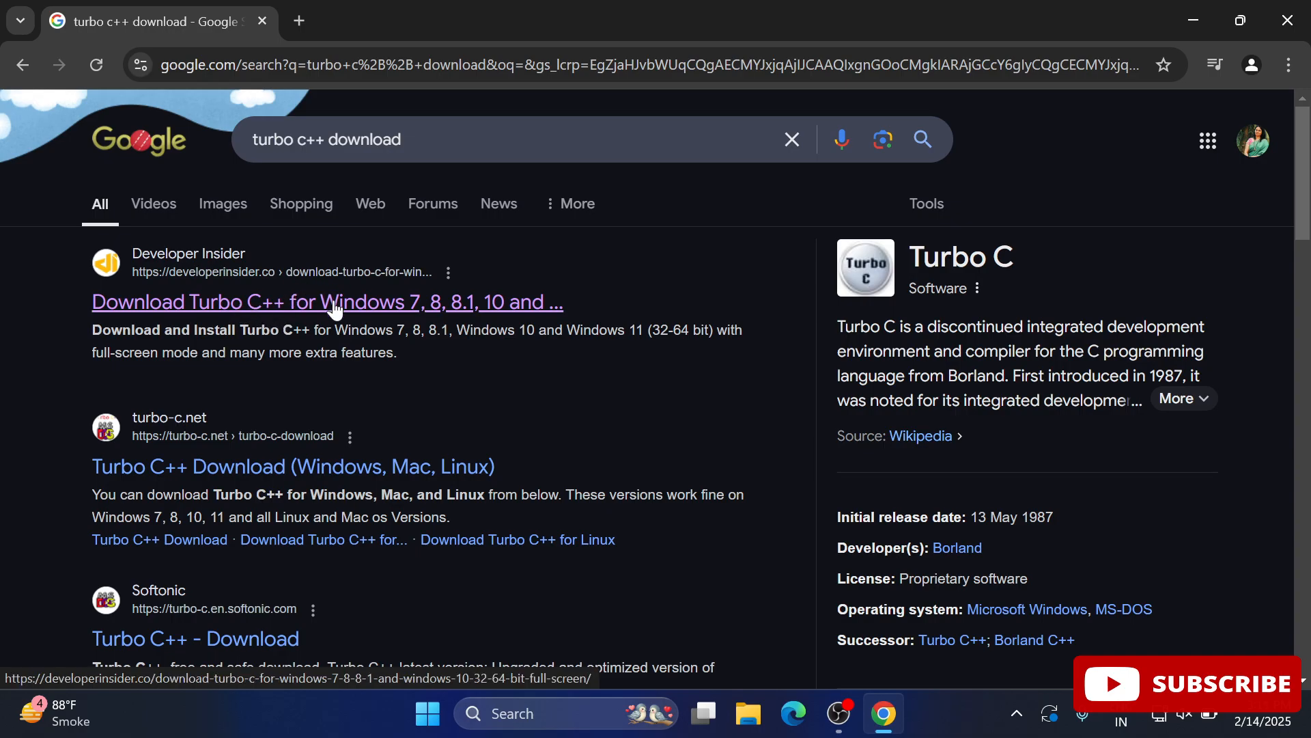
click(327, 302)
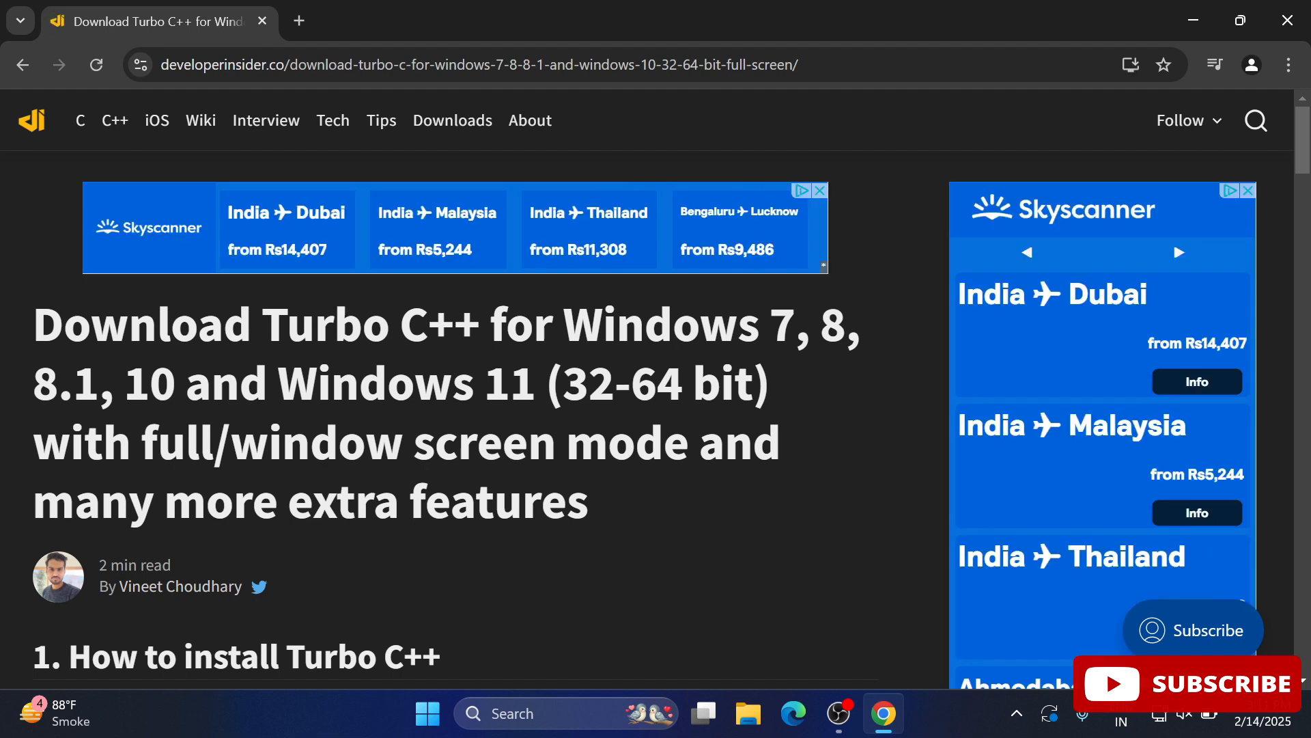
scroll(down, 3)
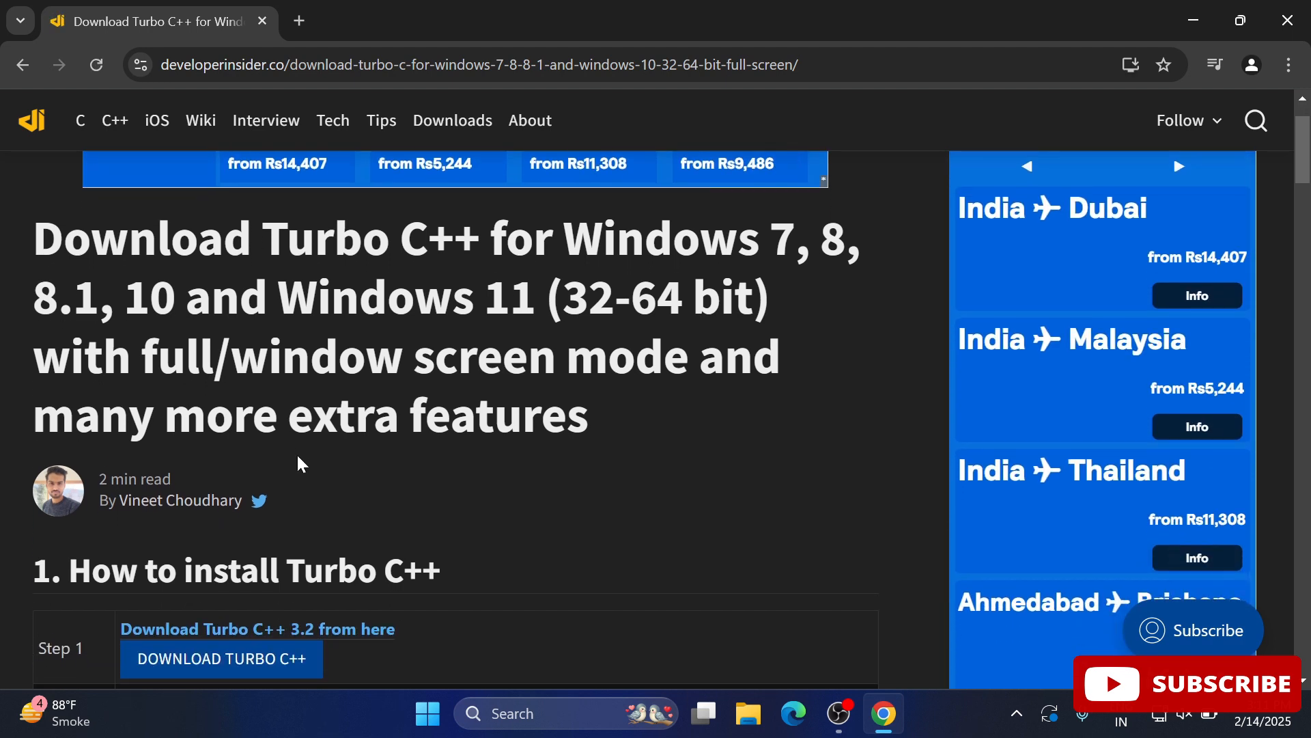
scroll(down, 3)
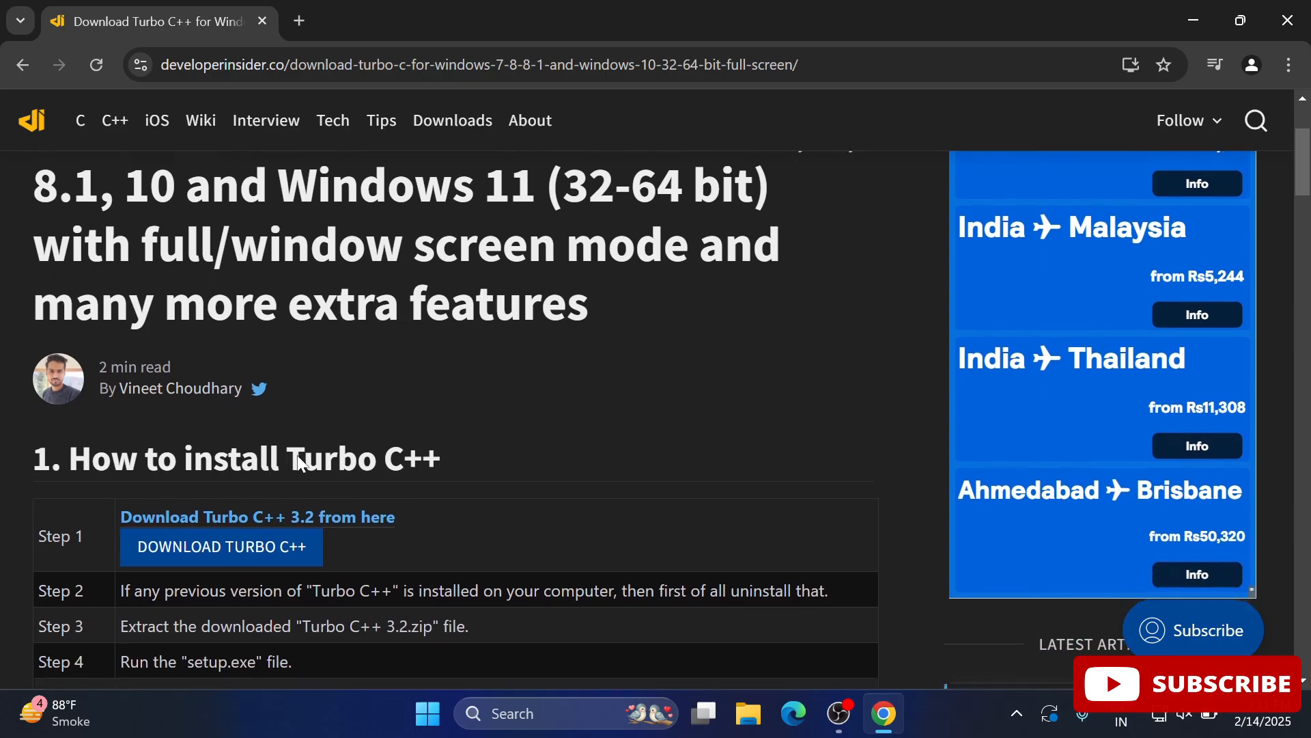
scroll(down, 3)
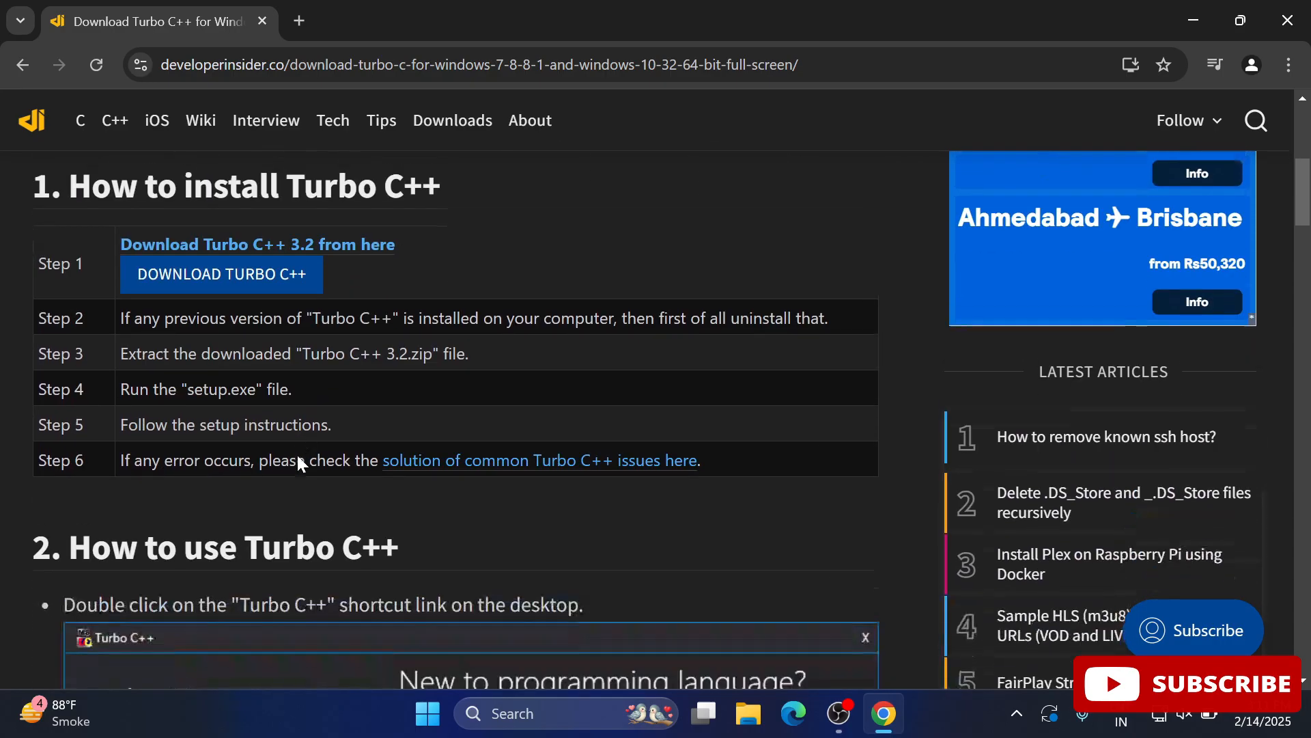
scroll(down, 3)
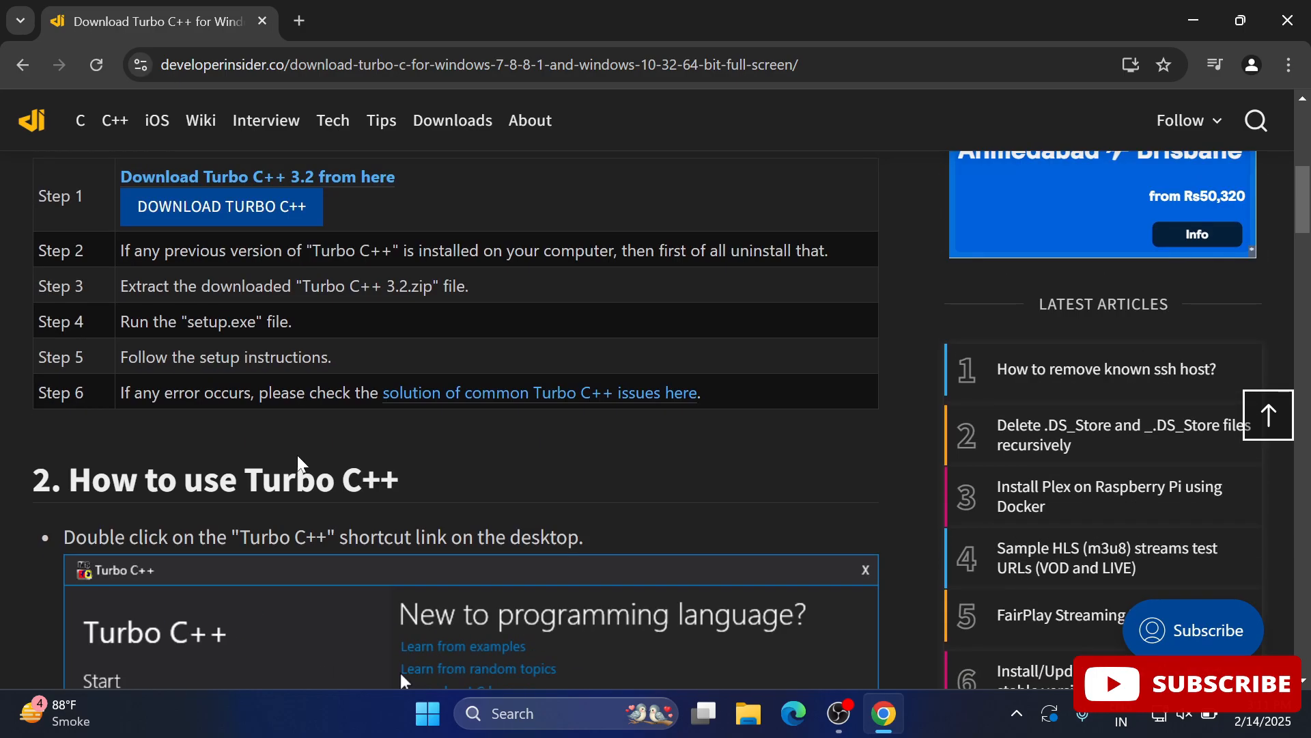
- Download Turbo.C.3.2.zip with the DOWNLOAD TURBO C++ button
click(221, 207)
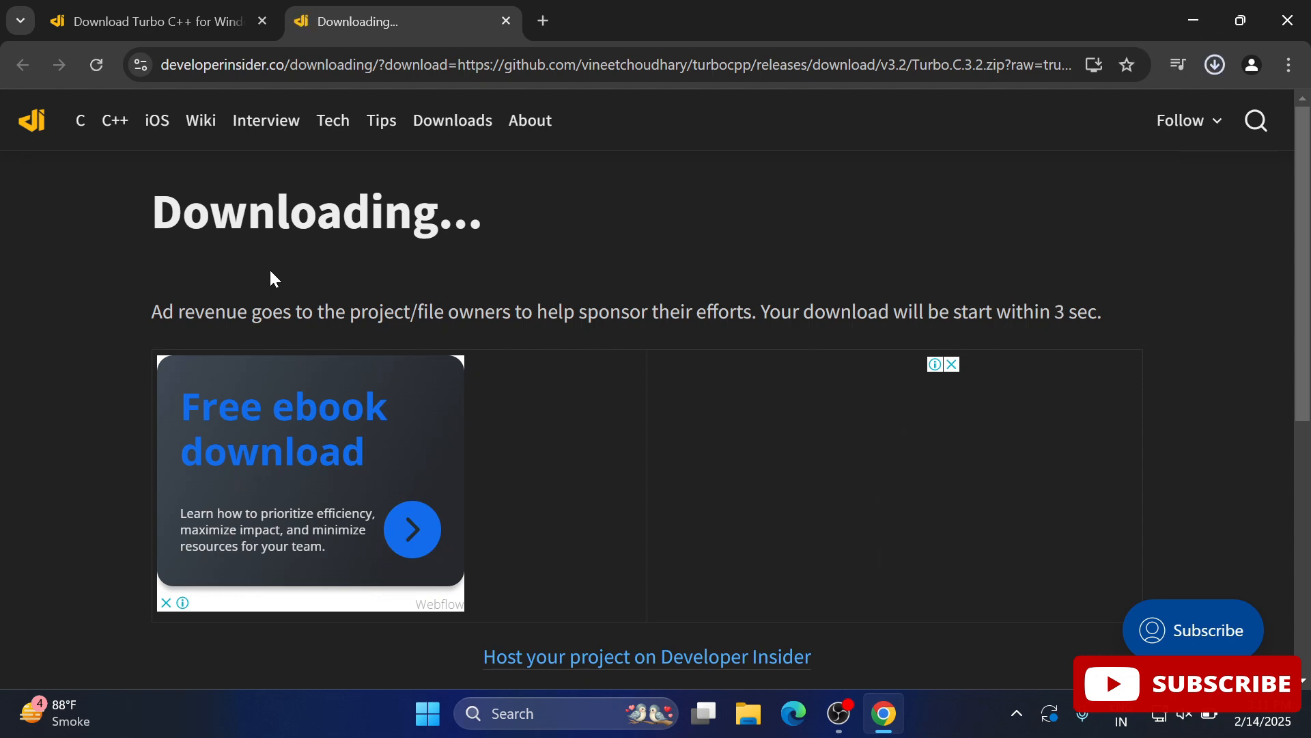
mouse_move(1215, 65)
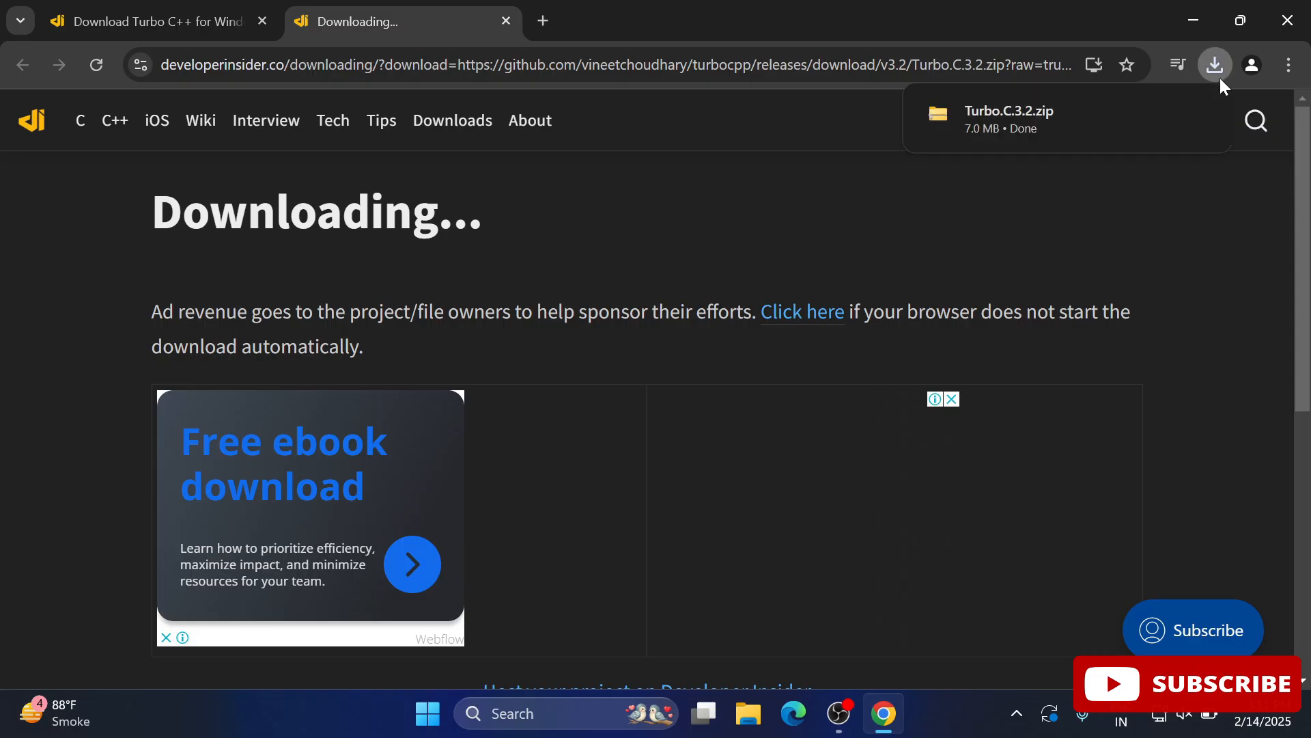
mouse_move(1213, 64)
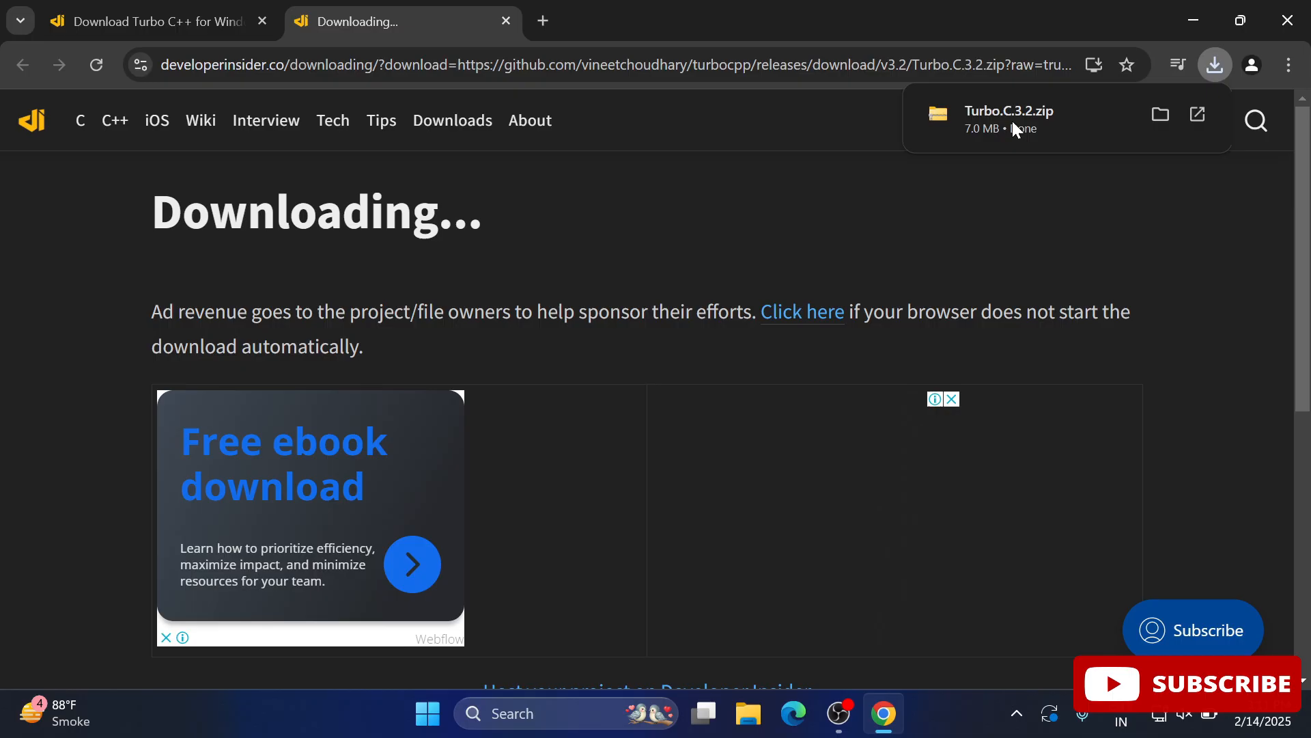
- Extract Turbo.C.3.2.zip into the default Downloads folder
click(1009, 119)
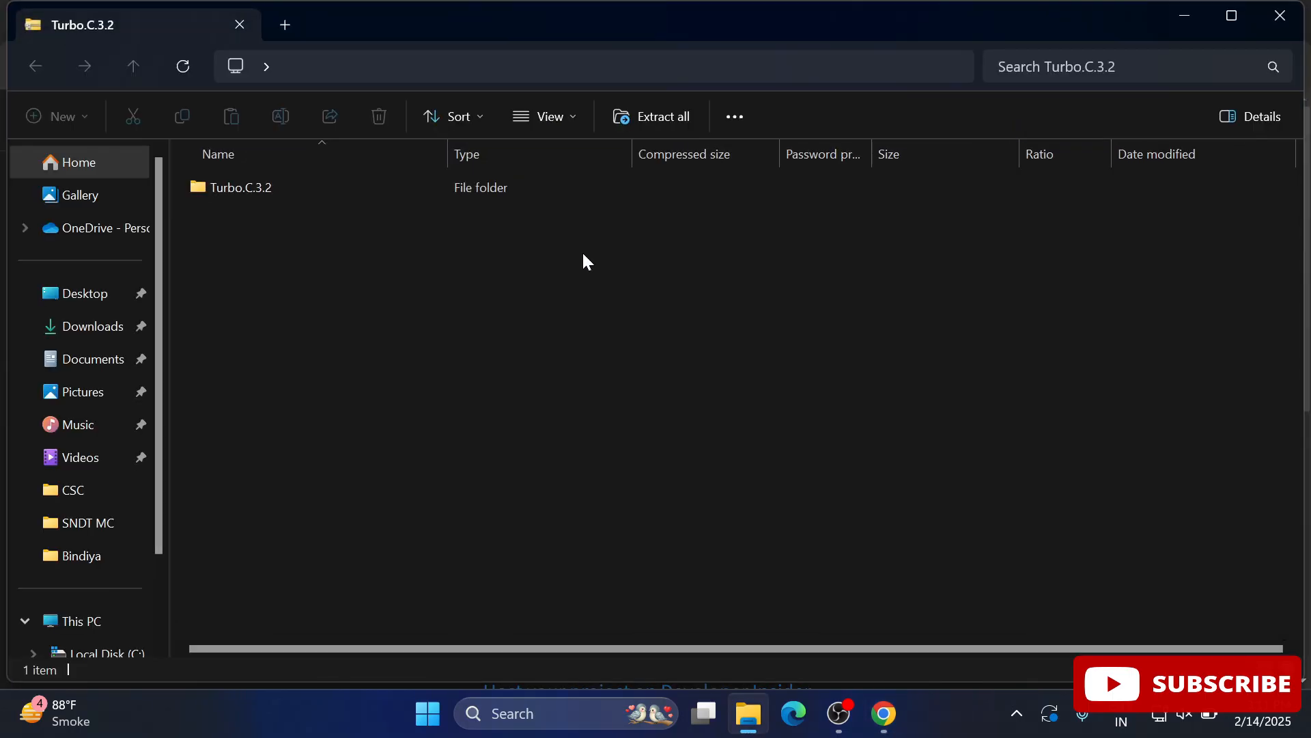
mouse_move(663, 116)
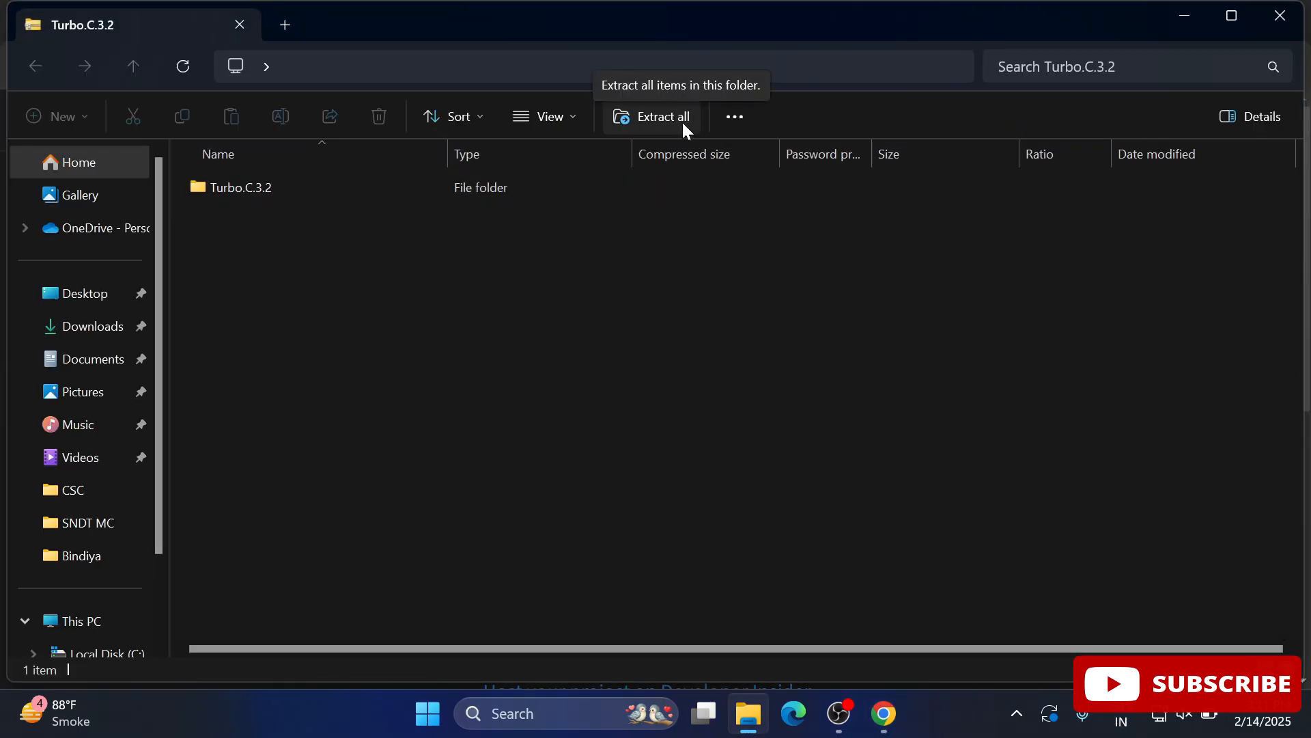
click(660, 116)
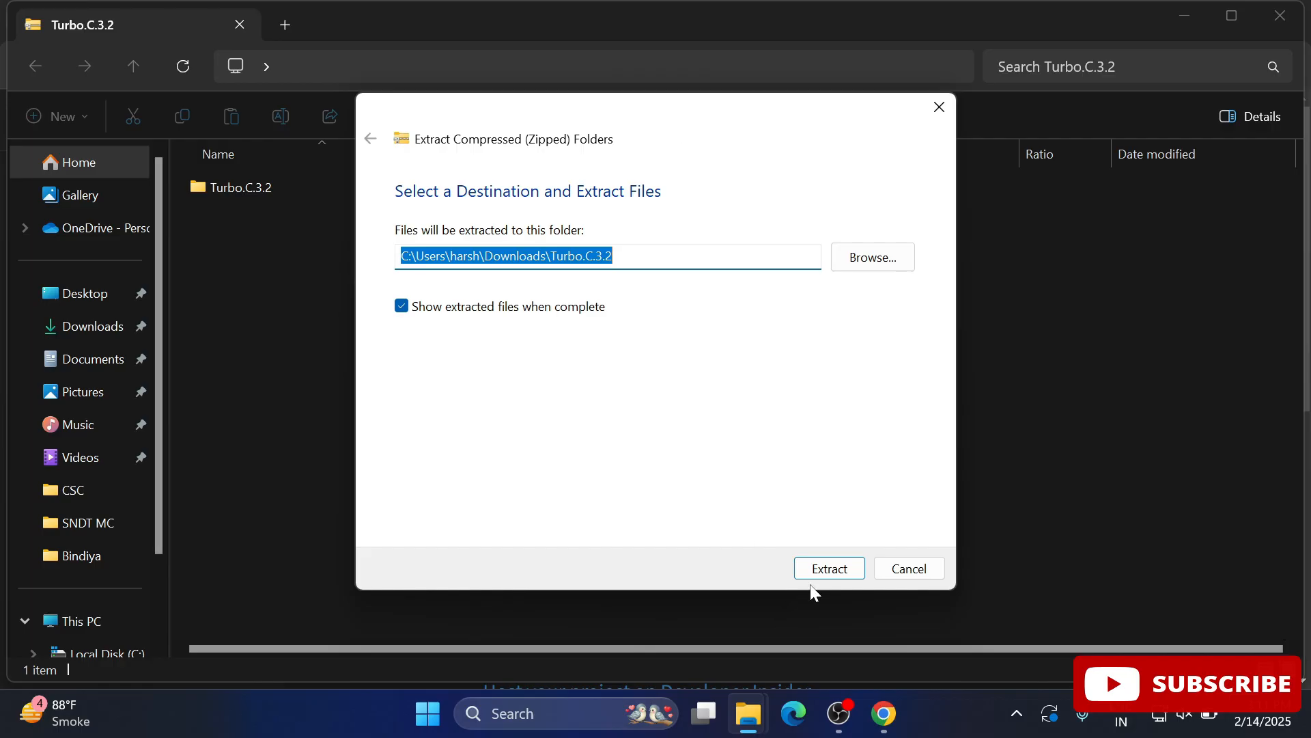
click(827, 567)
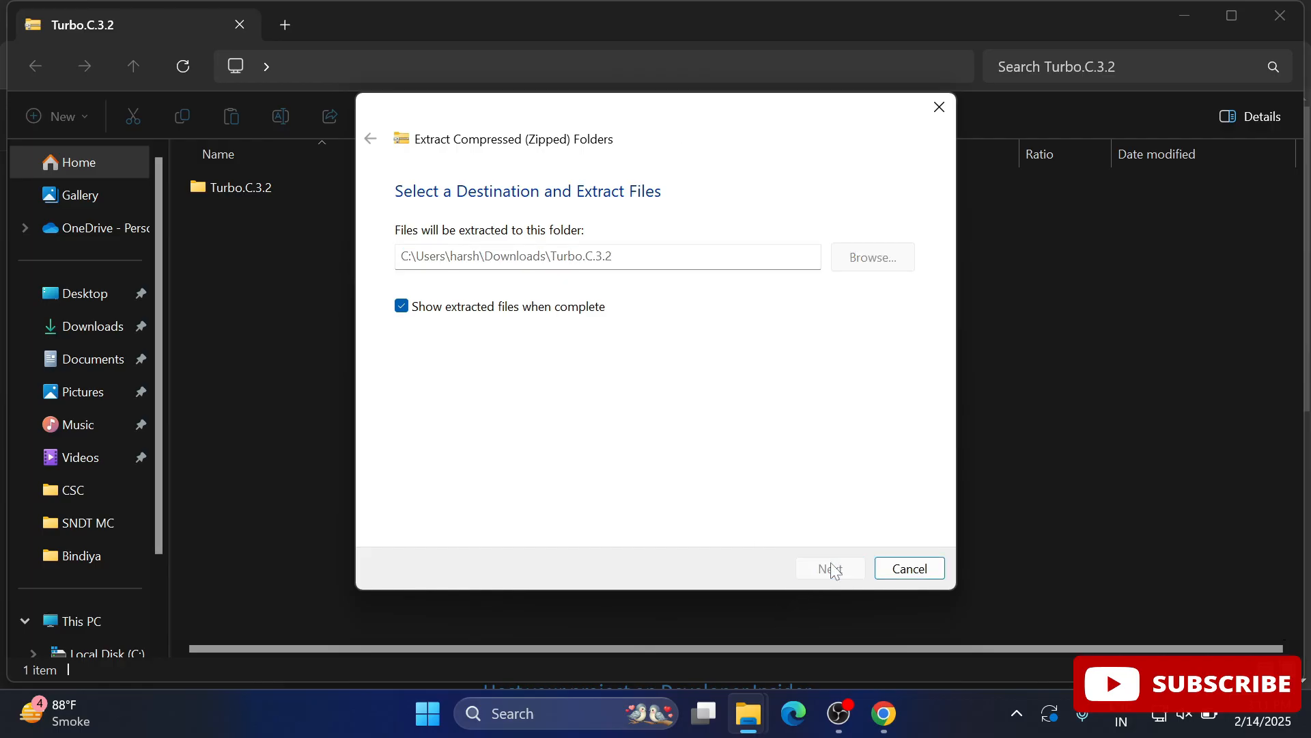
click(830, 568)
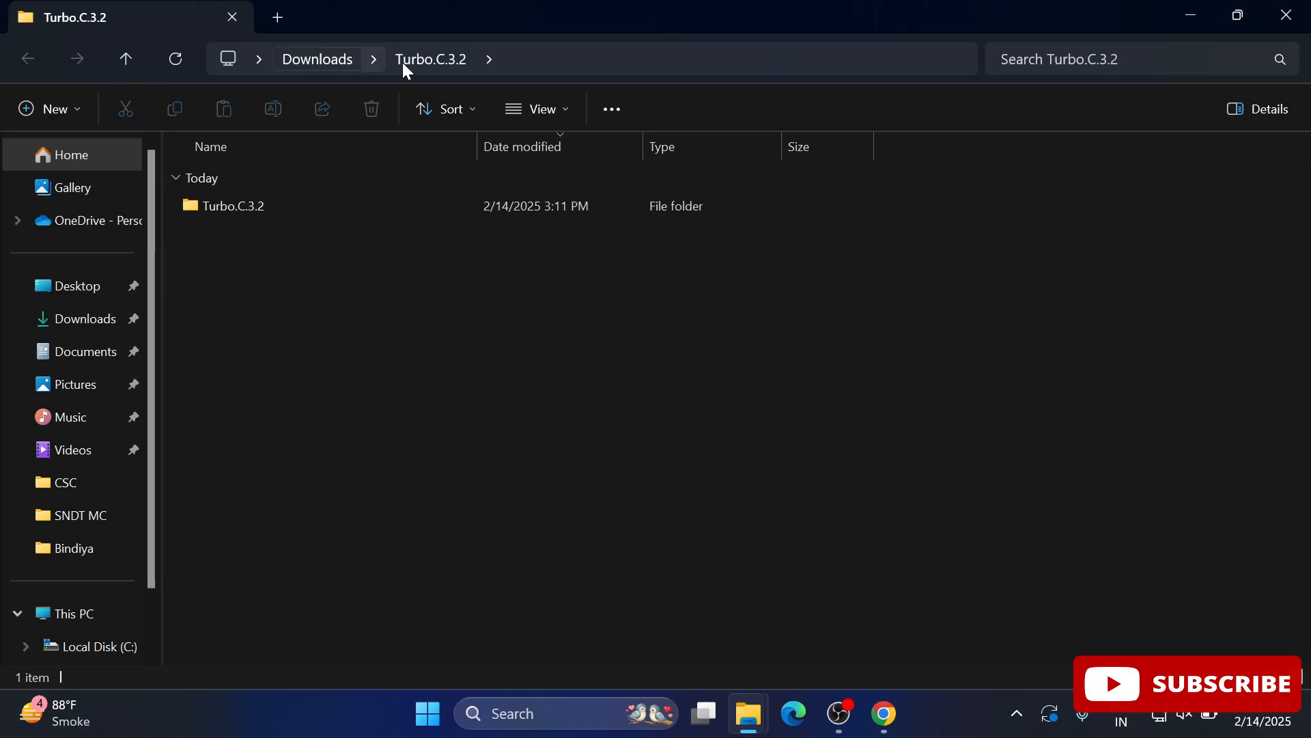
- Launch setup.exe from the extracted Turbo.C.3.2 folder
double_click(232, 206)
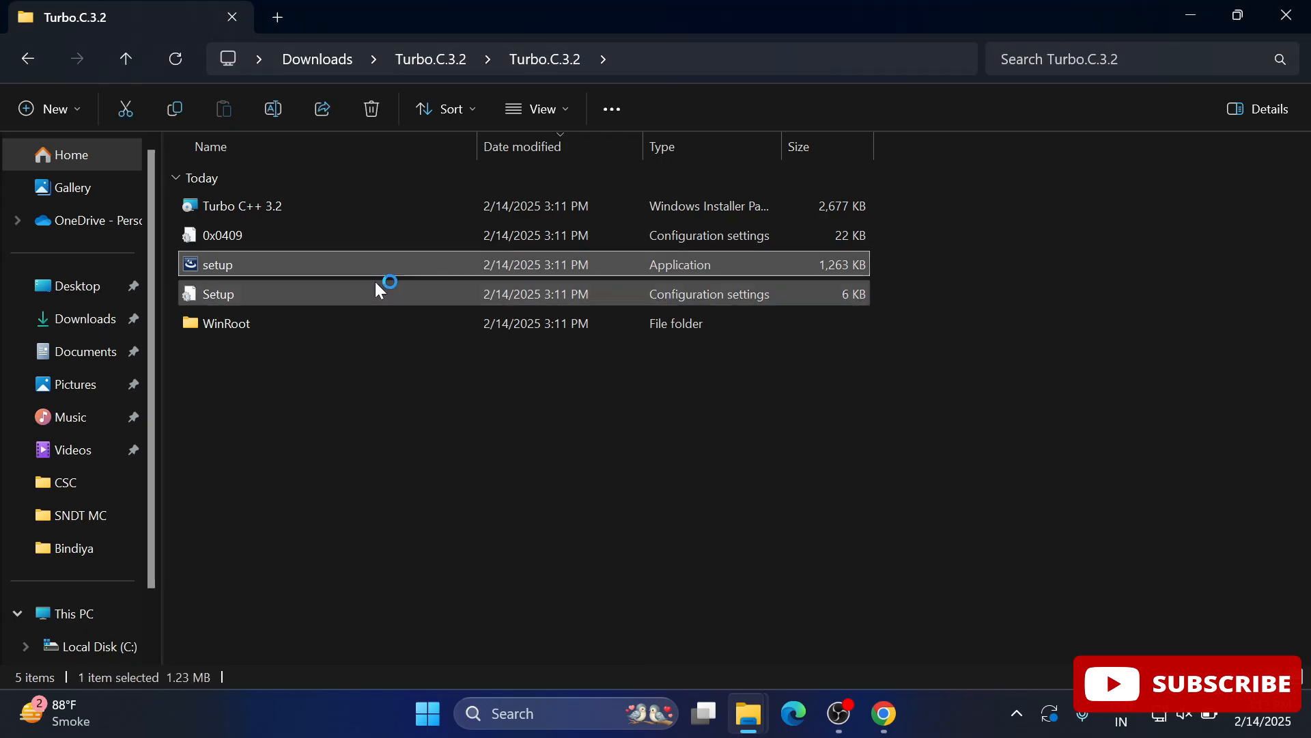
double_click(217, 264)
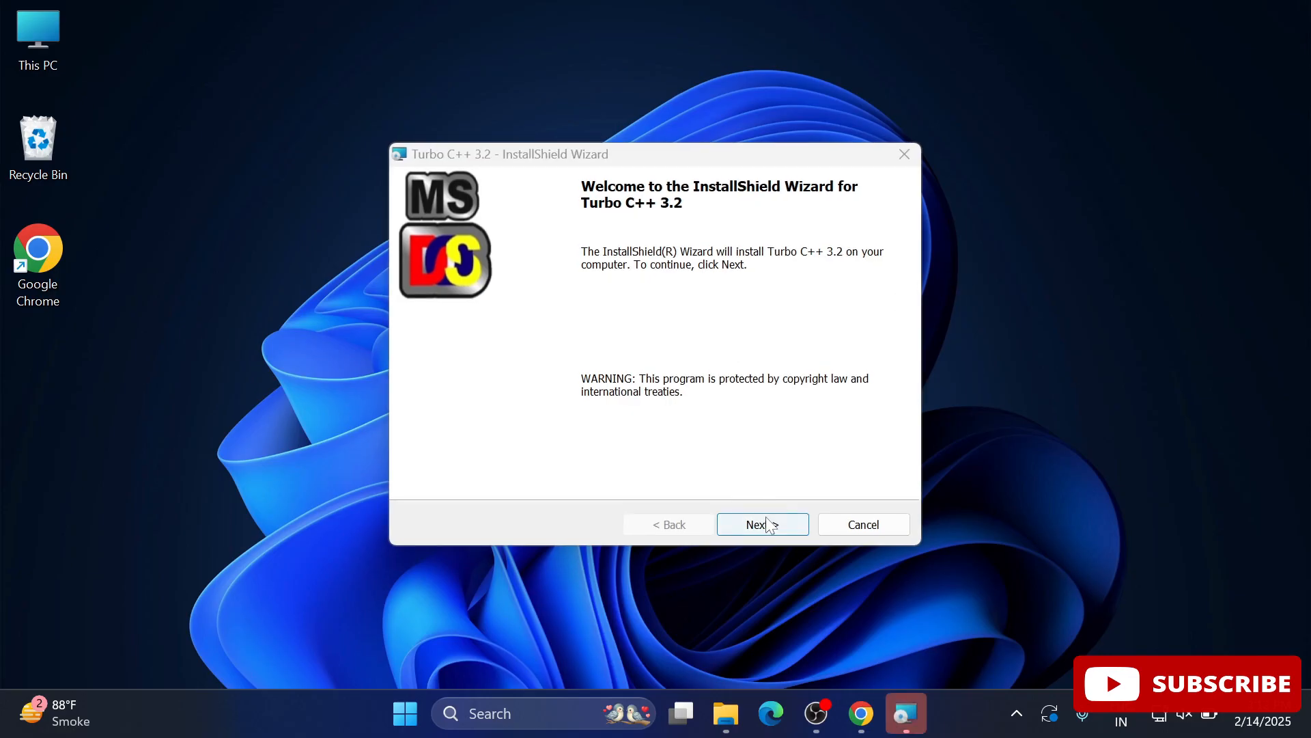
- Accept the license terms and install Turbo C++ 3.2 into C:\TURBOC3
click(760, 524)
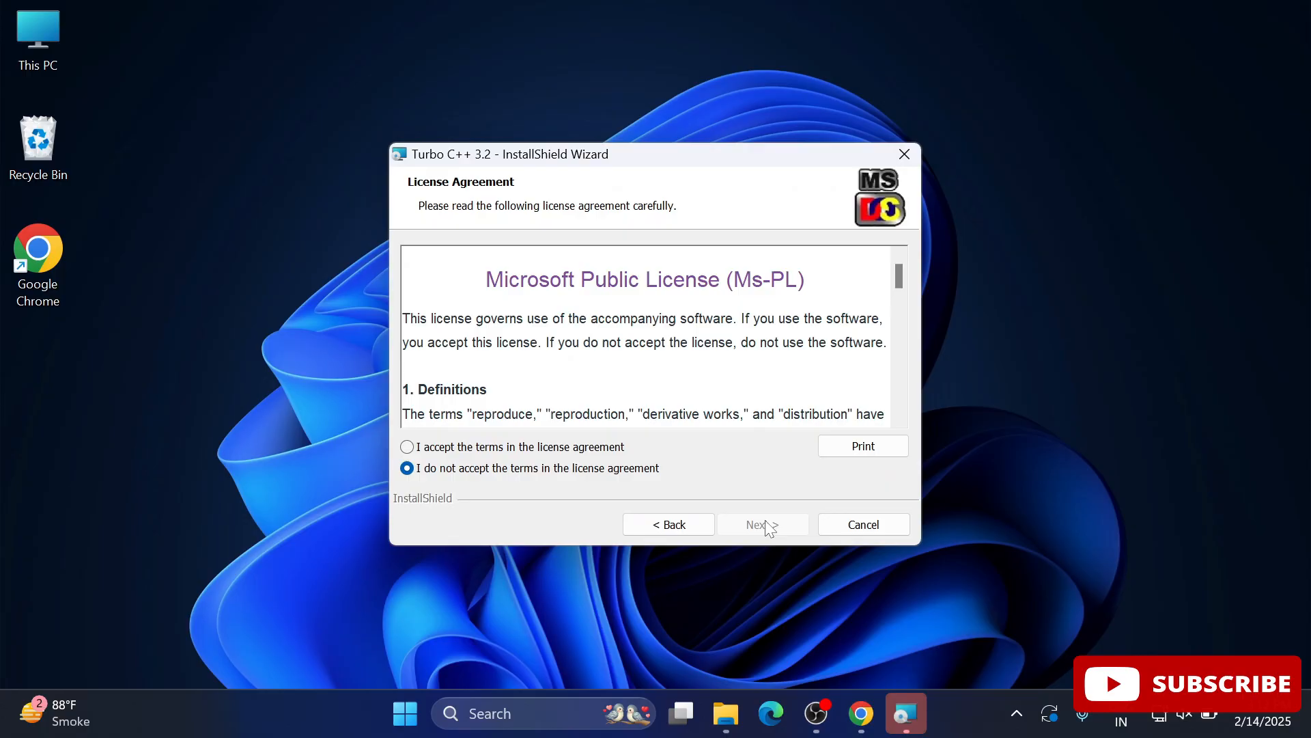
click(407, 445)
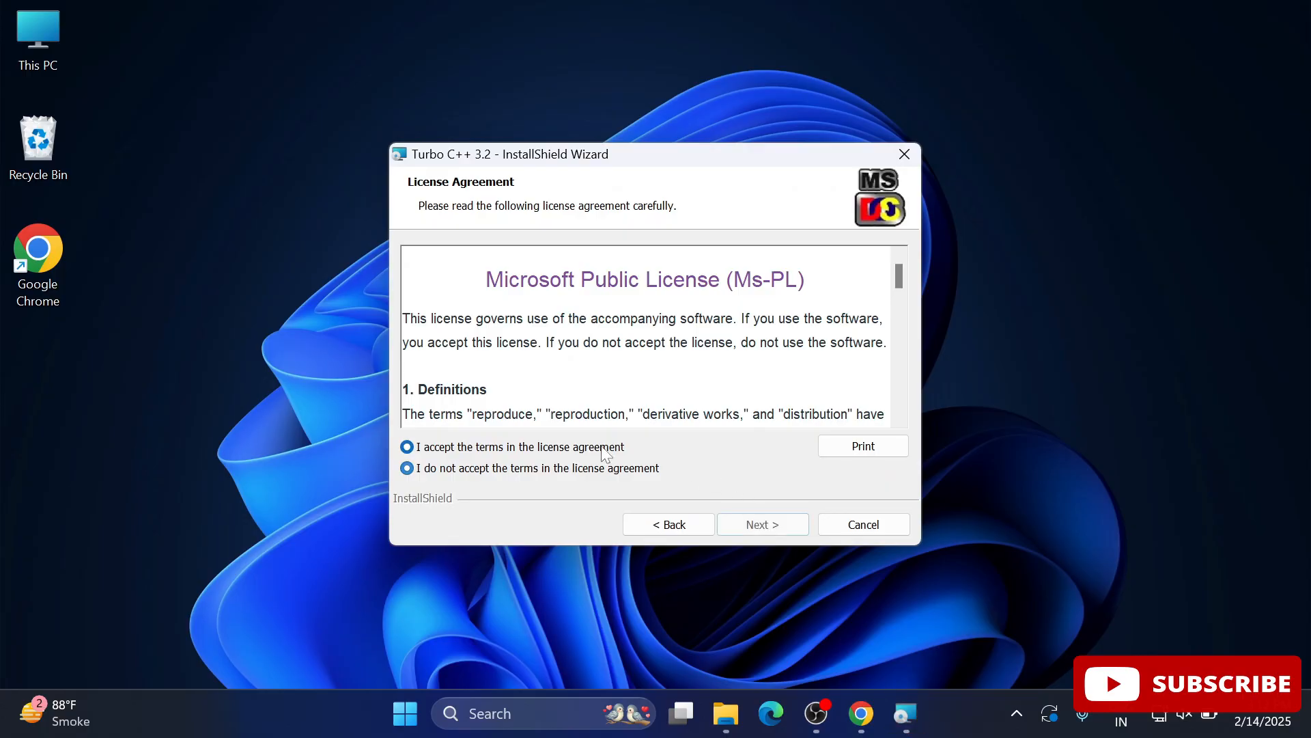
click(761, 524)
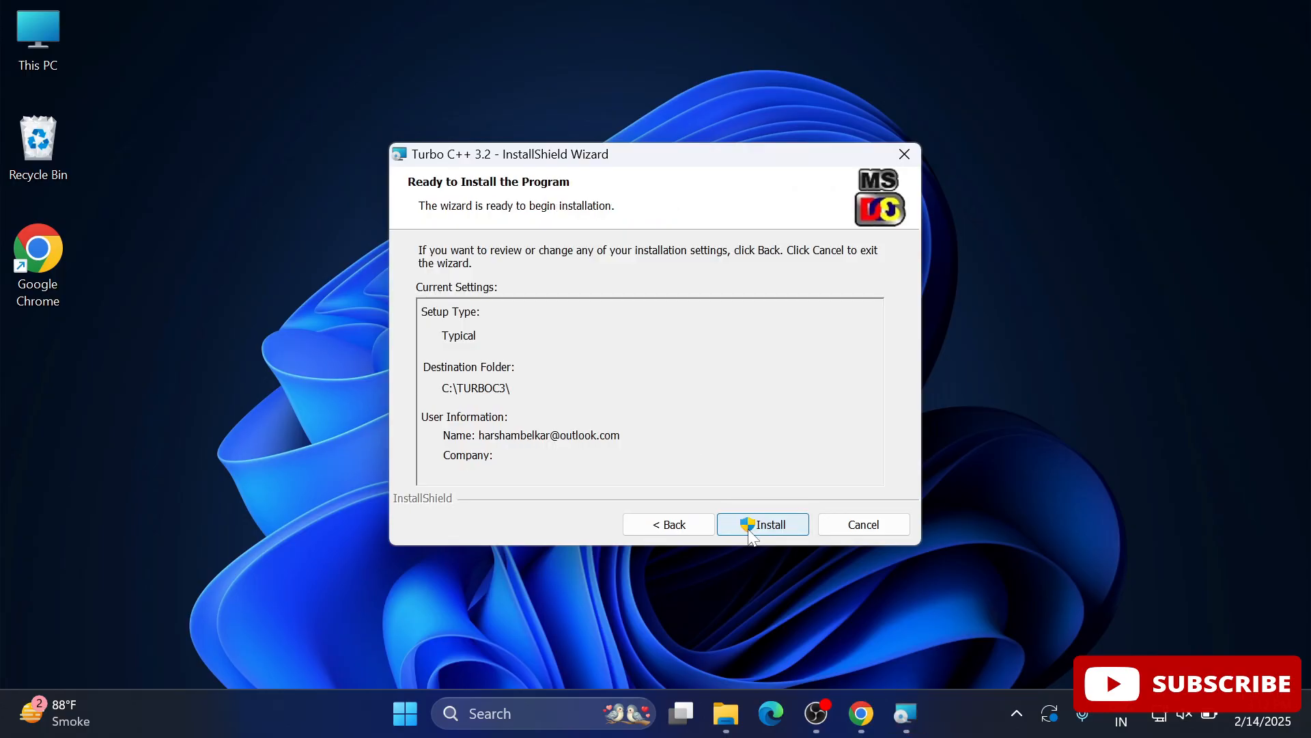
click(763, 524)
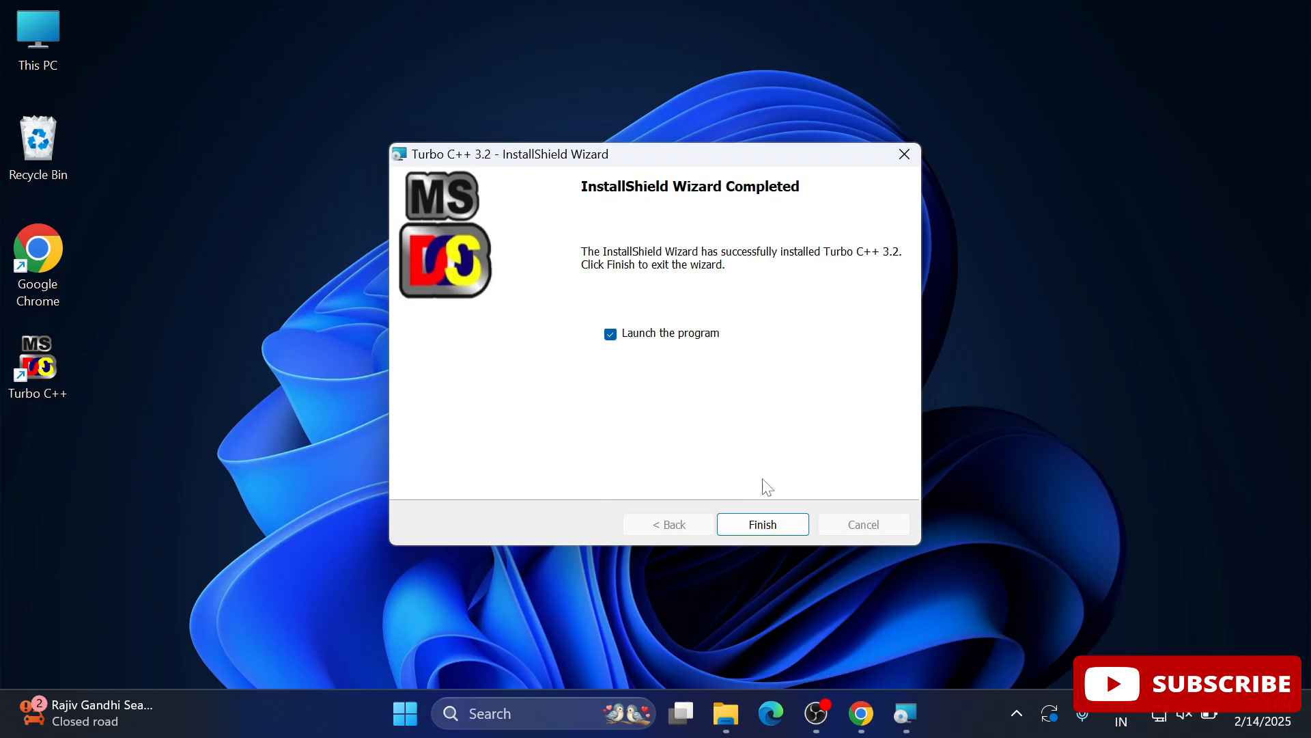
- Finish setup with 'Launch the program' checked to open Turbo C++
click(761, 524)
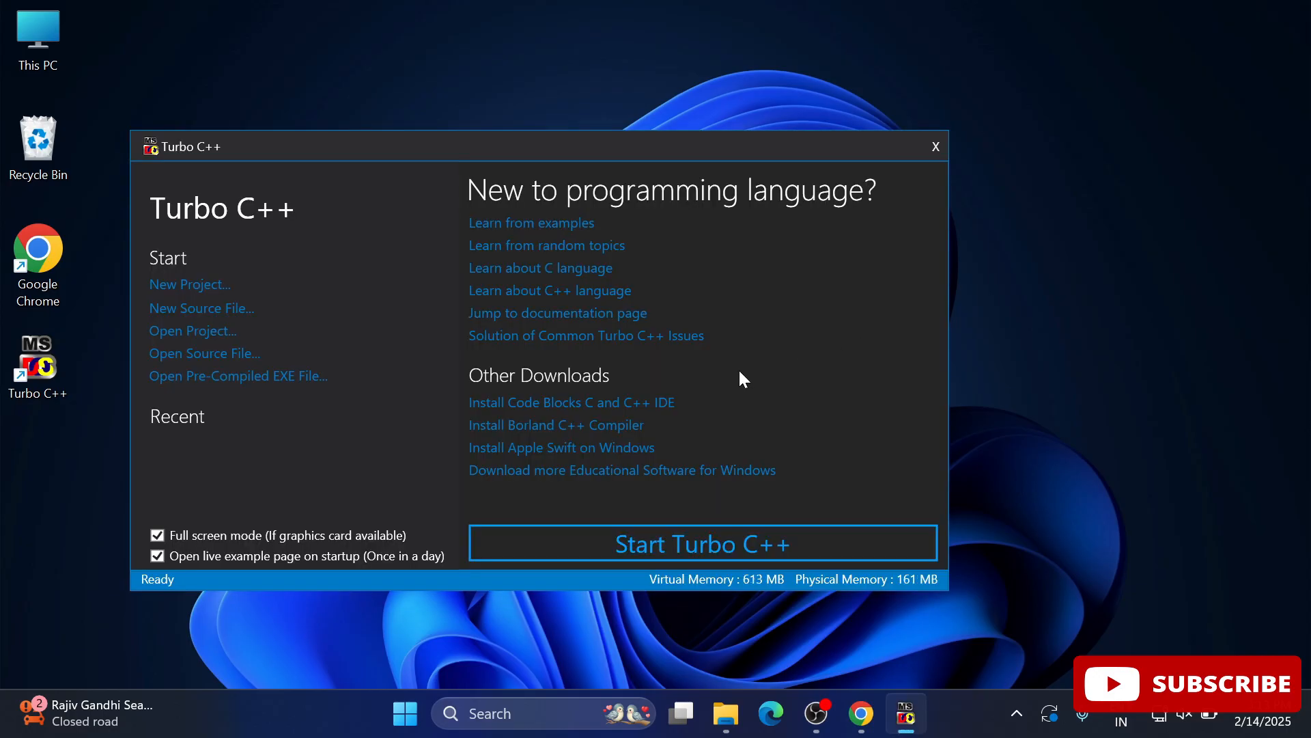
mouse_move(774, 361)
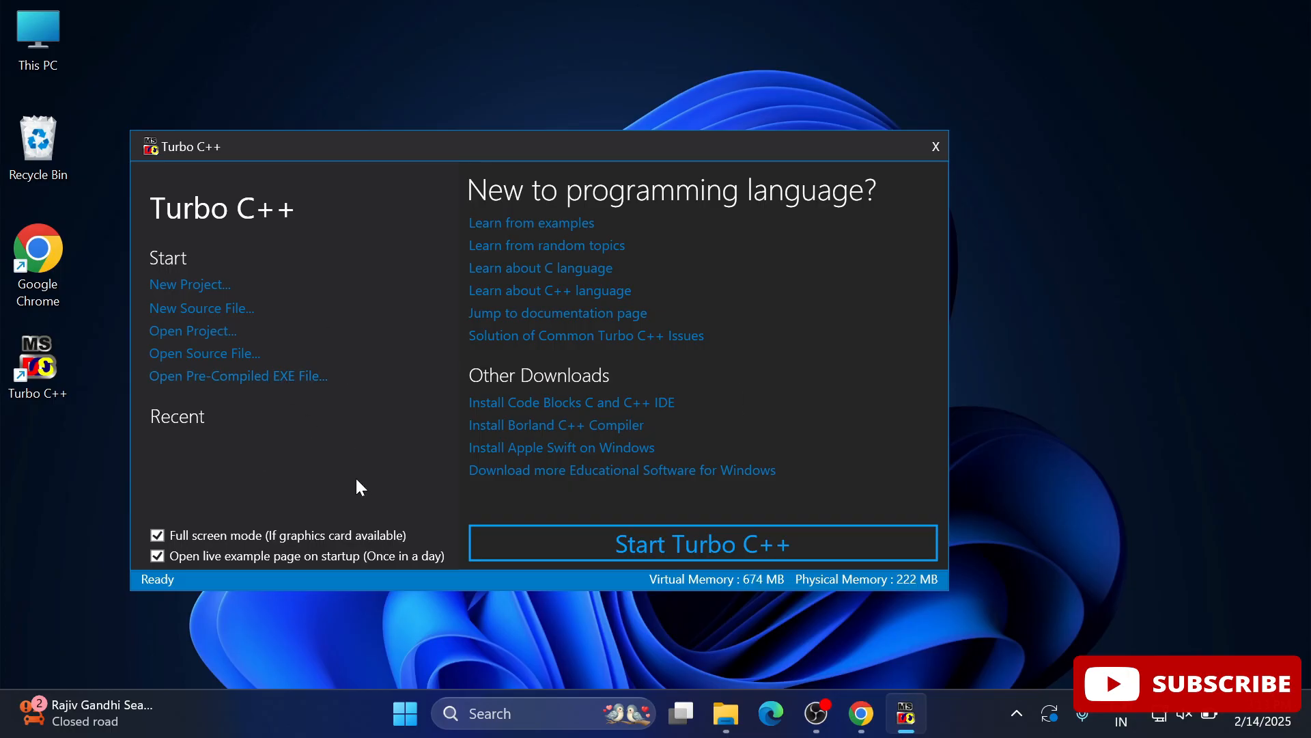
mouse_move(339, 577)
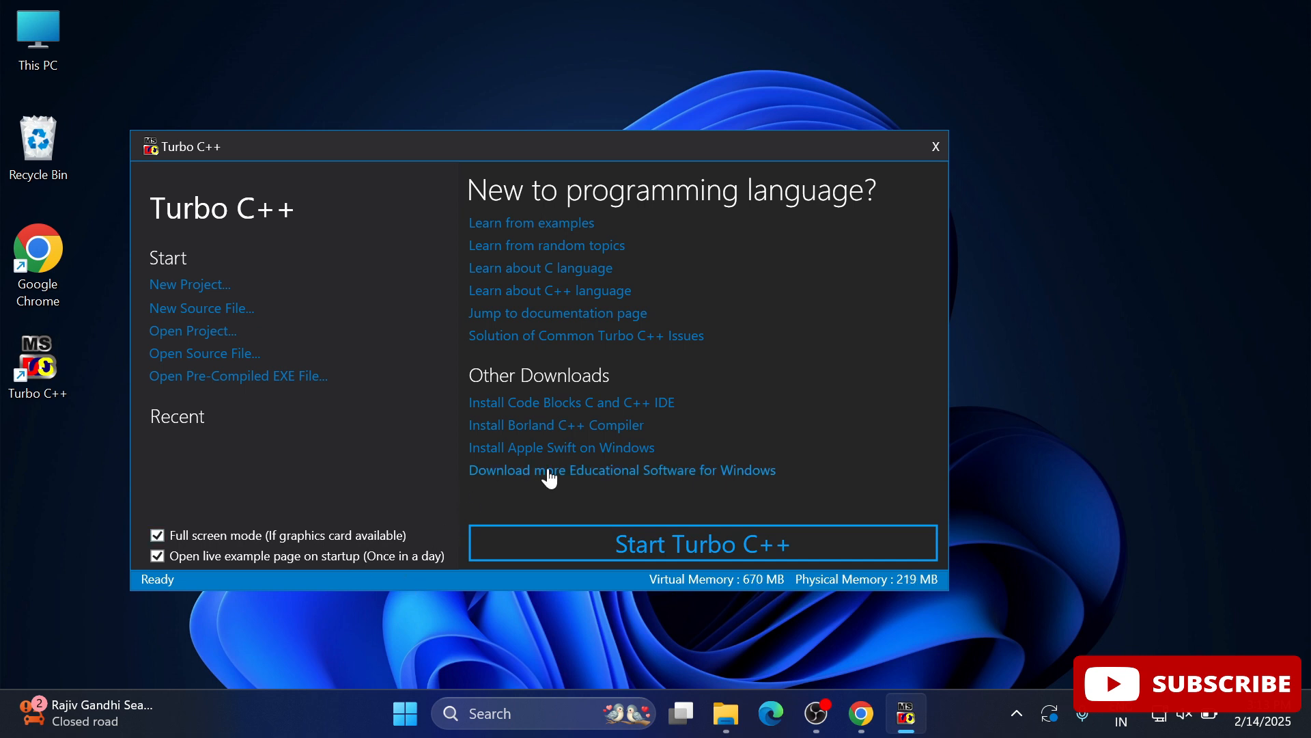
mouse_move(586, 447)
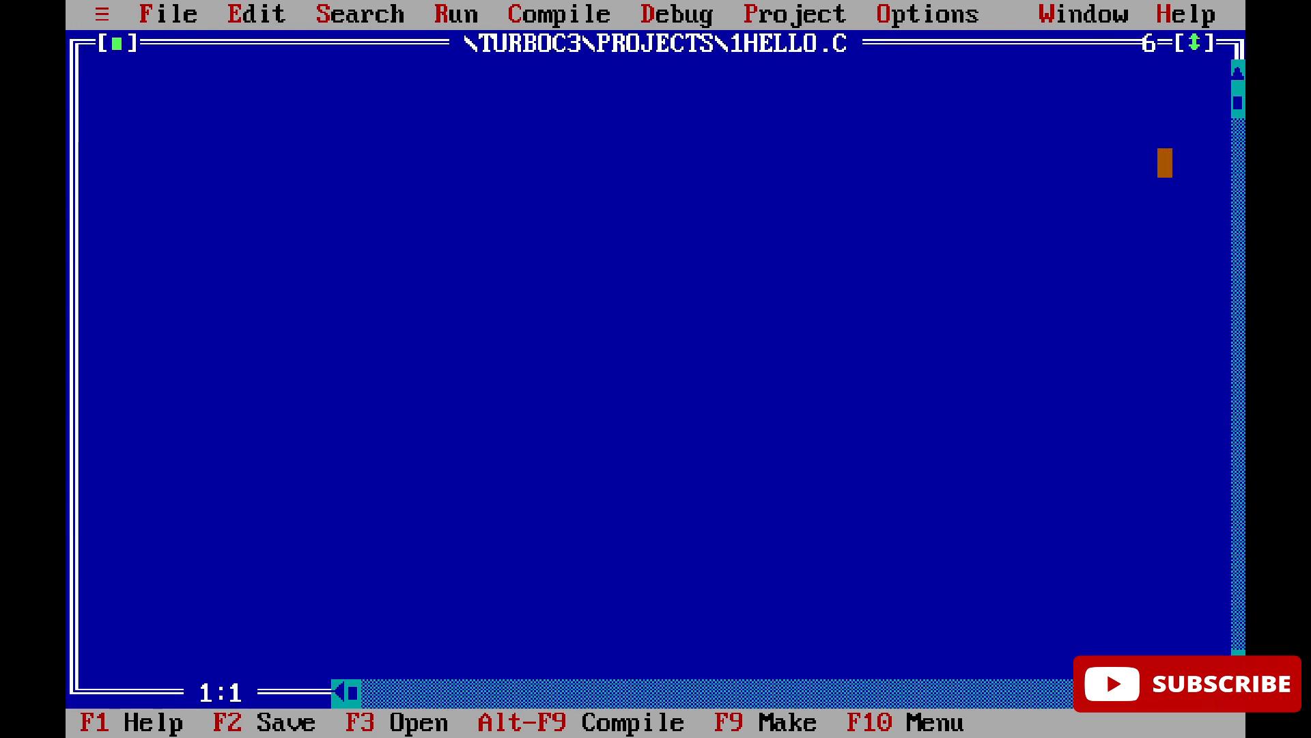
- Type a main() including stdio.h and conio.h that calls clrscr and prints "Thanks for watching!!!"
text(#incl)
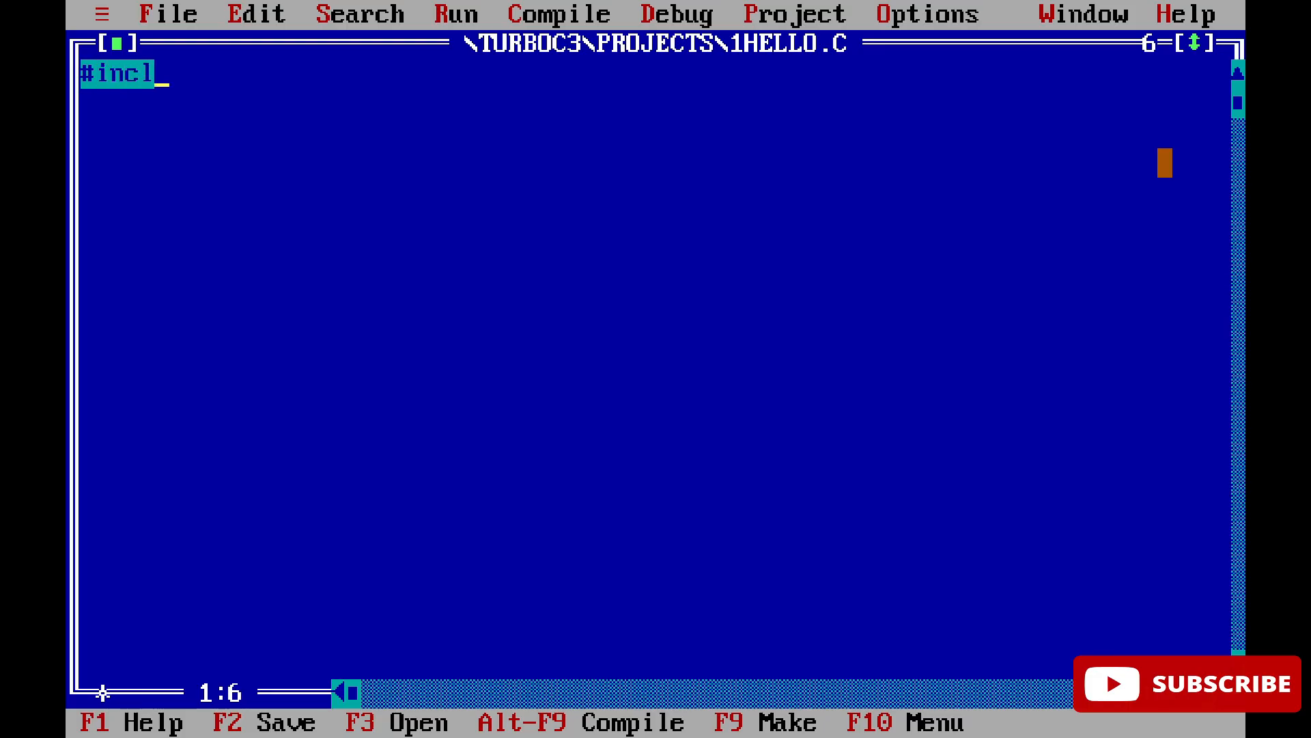
text(ude<st)
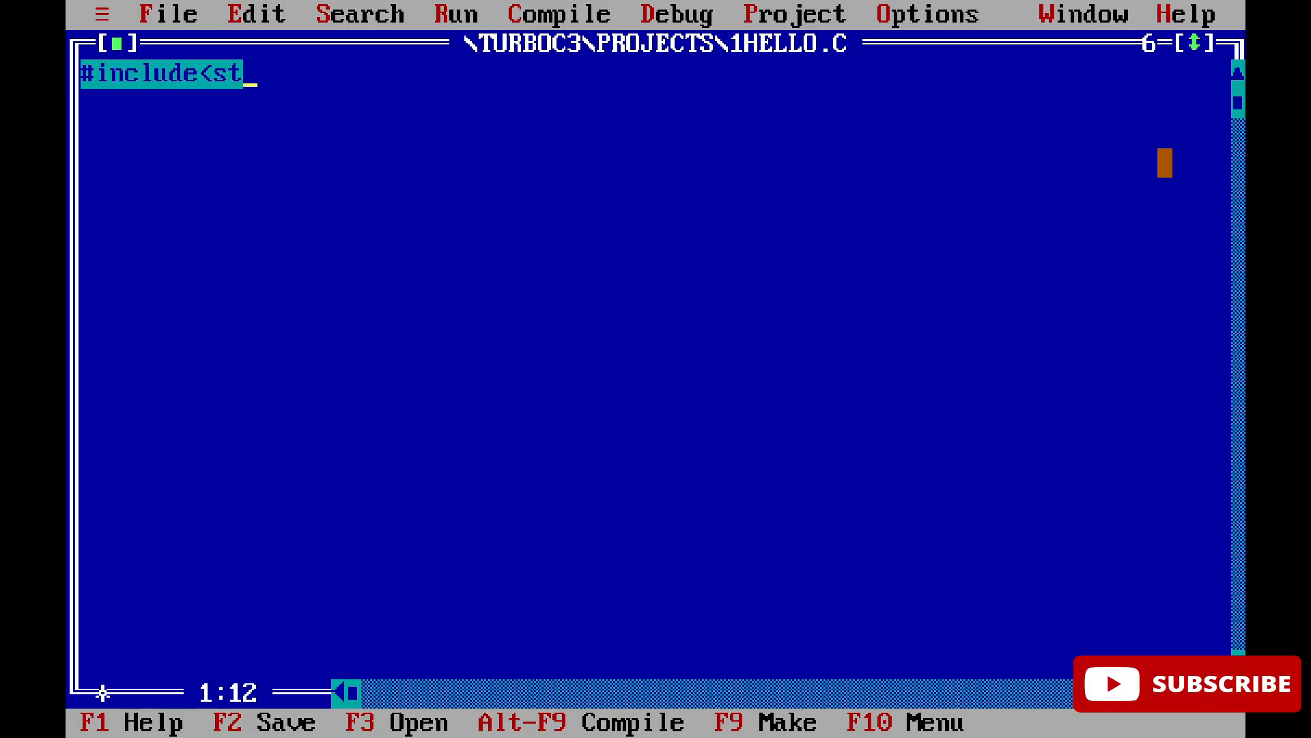
text(dio)
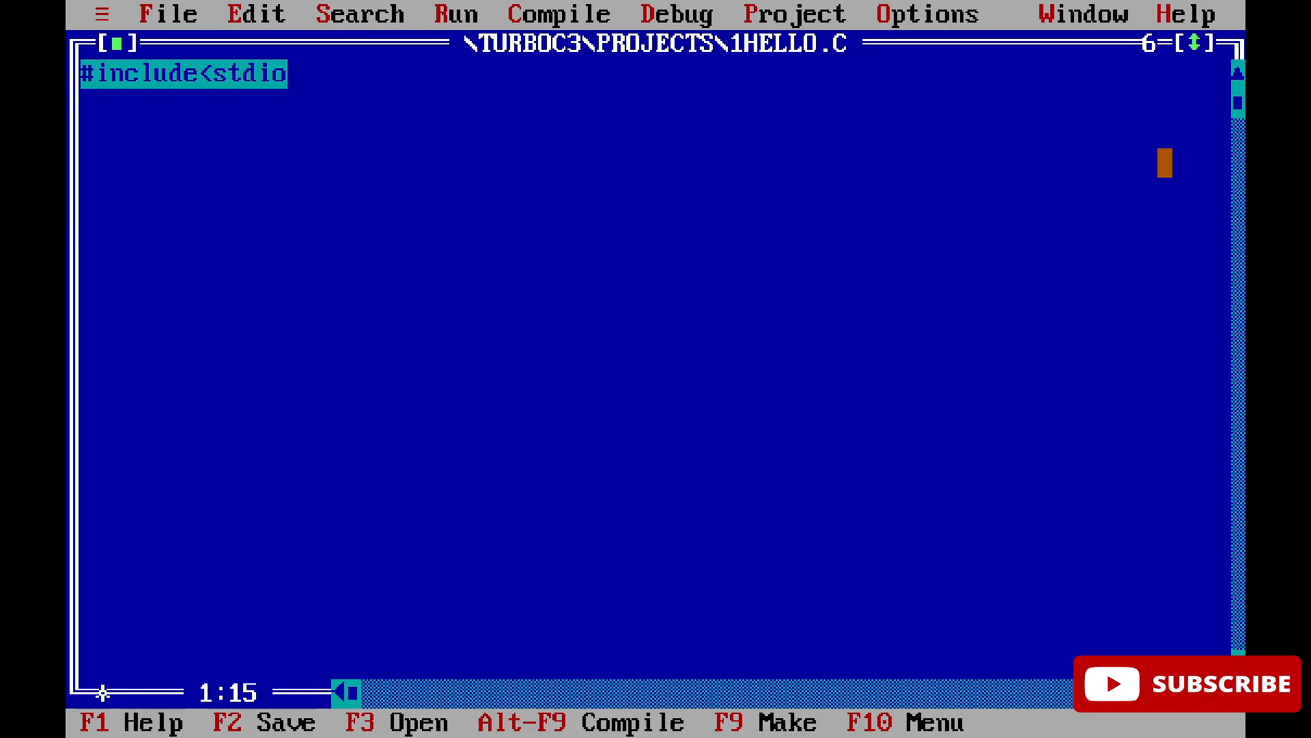
text(.h>)
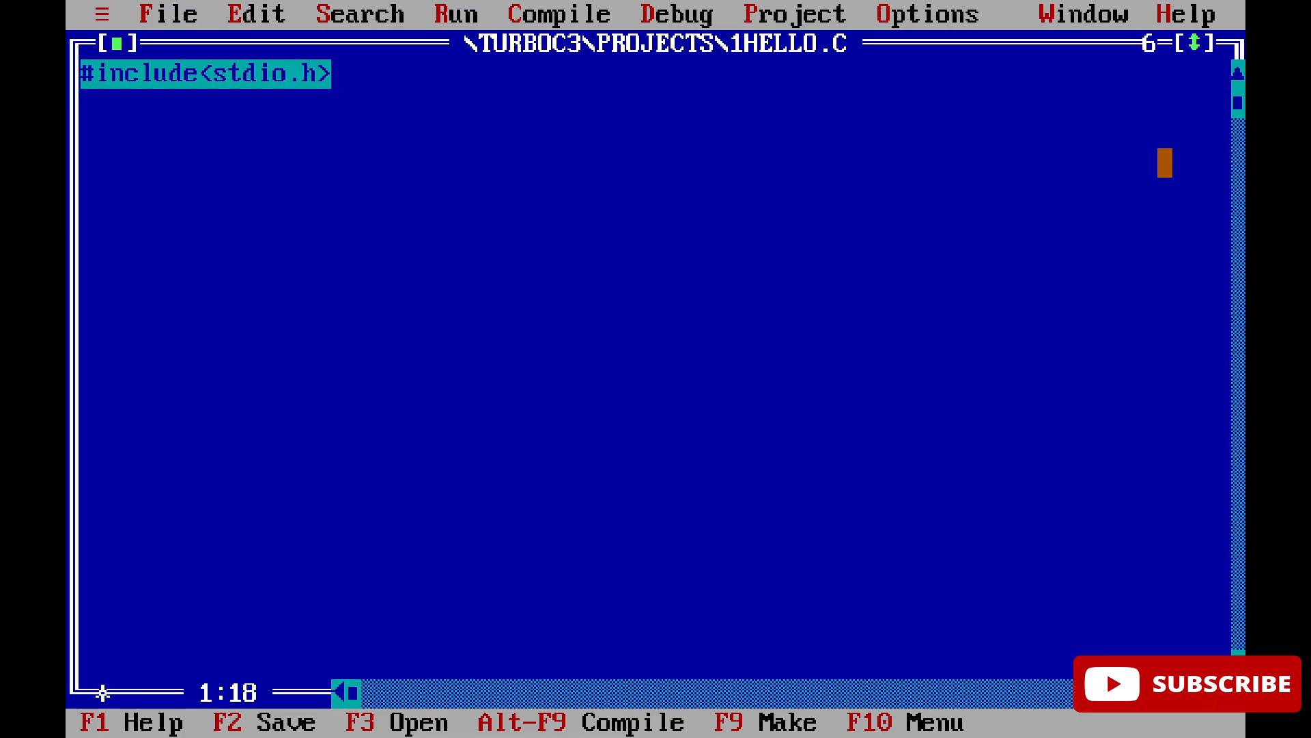
text(i)
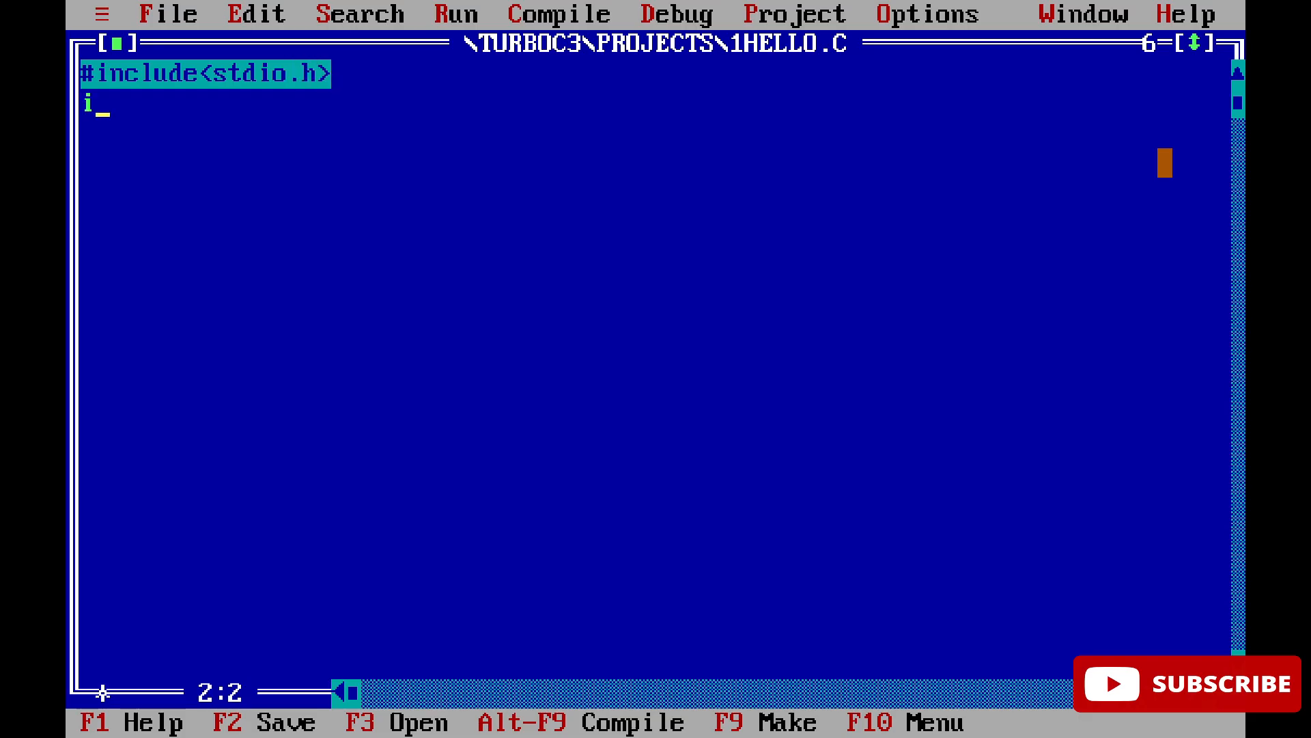
text(nt main)
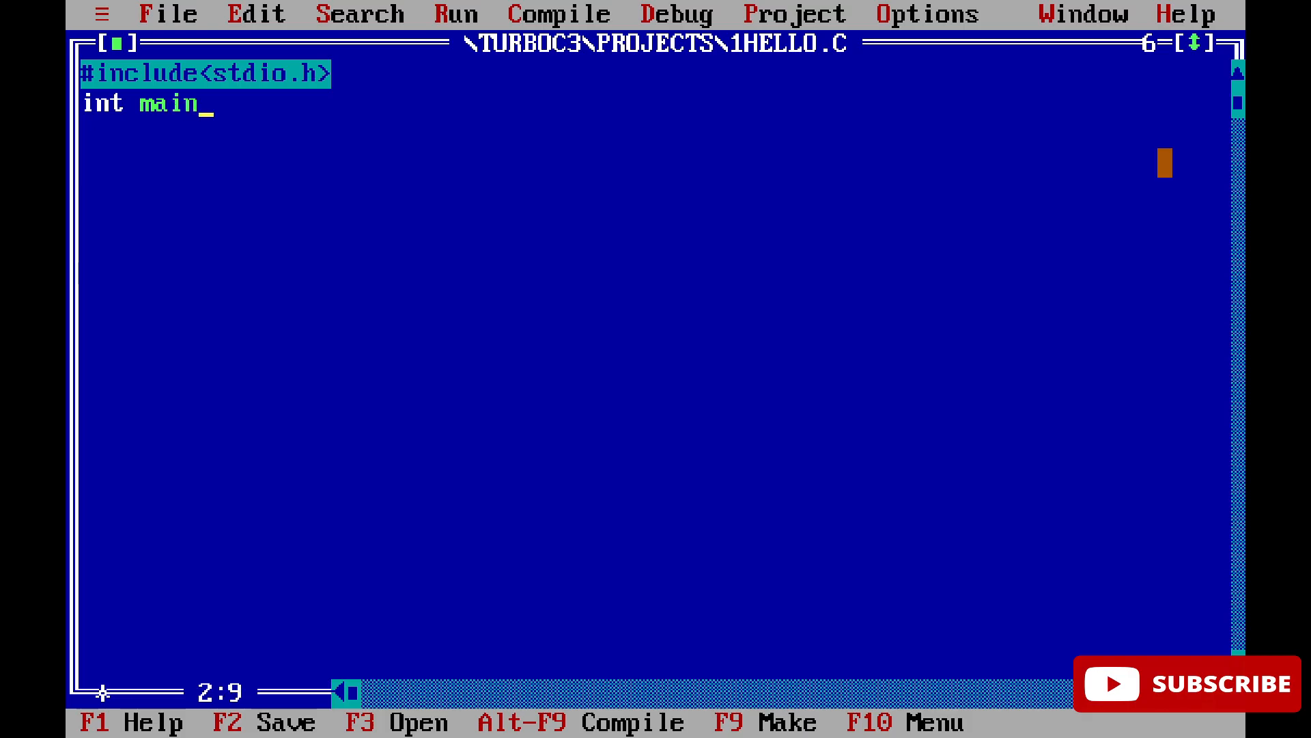
text(())
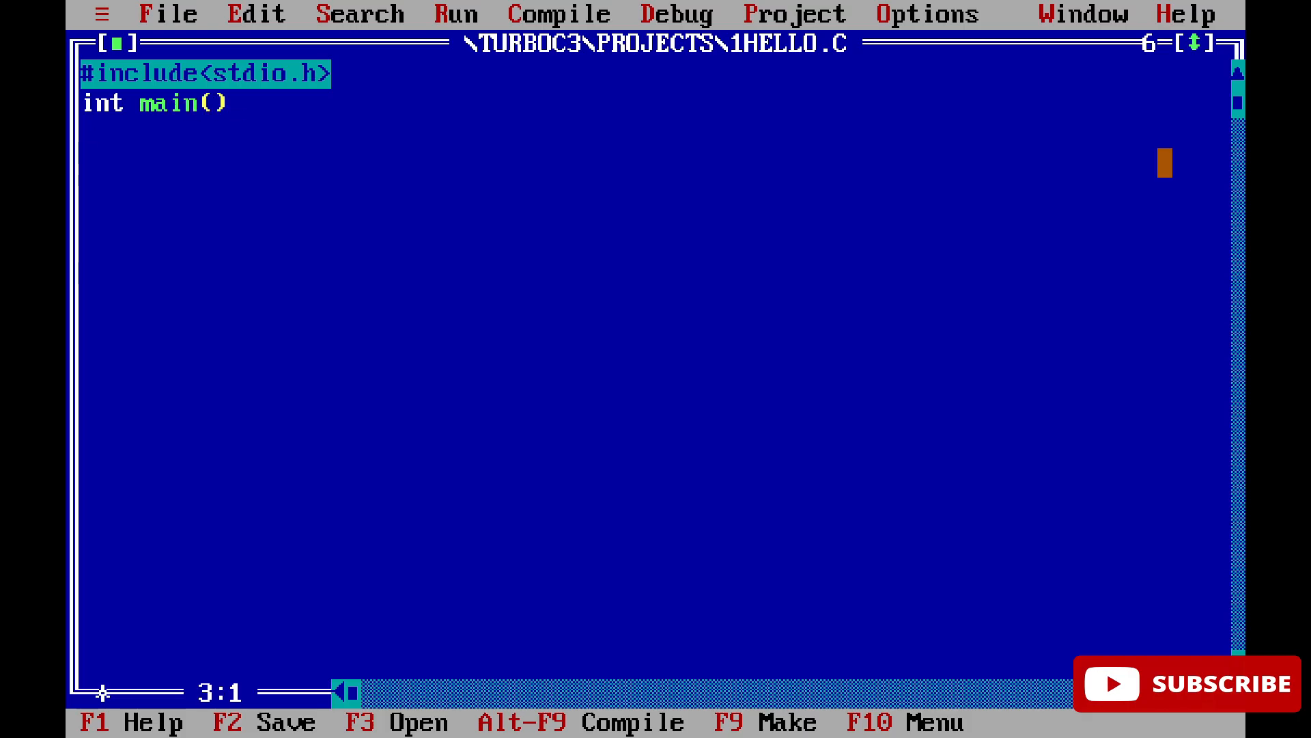
text({)
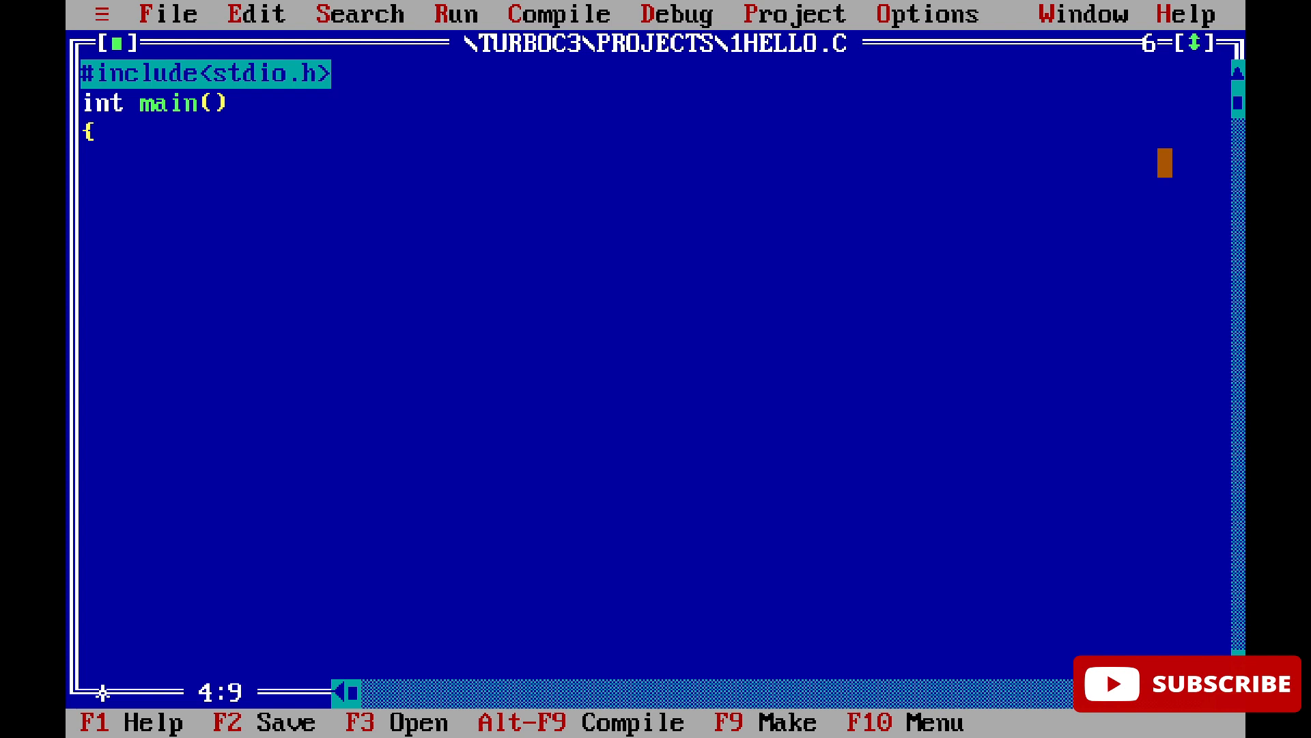
text(clrscr();)
text(printf("T)
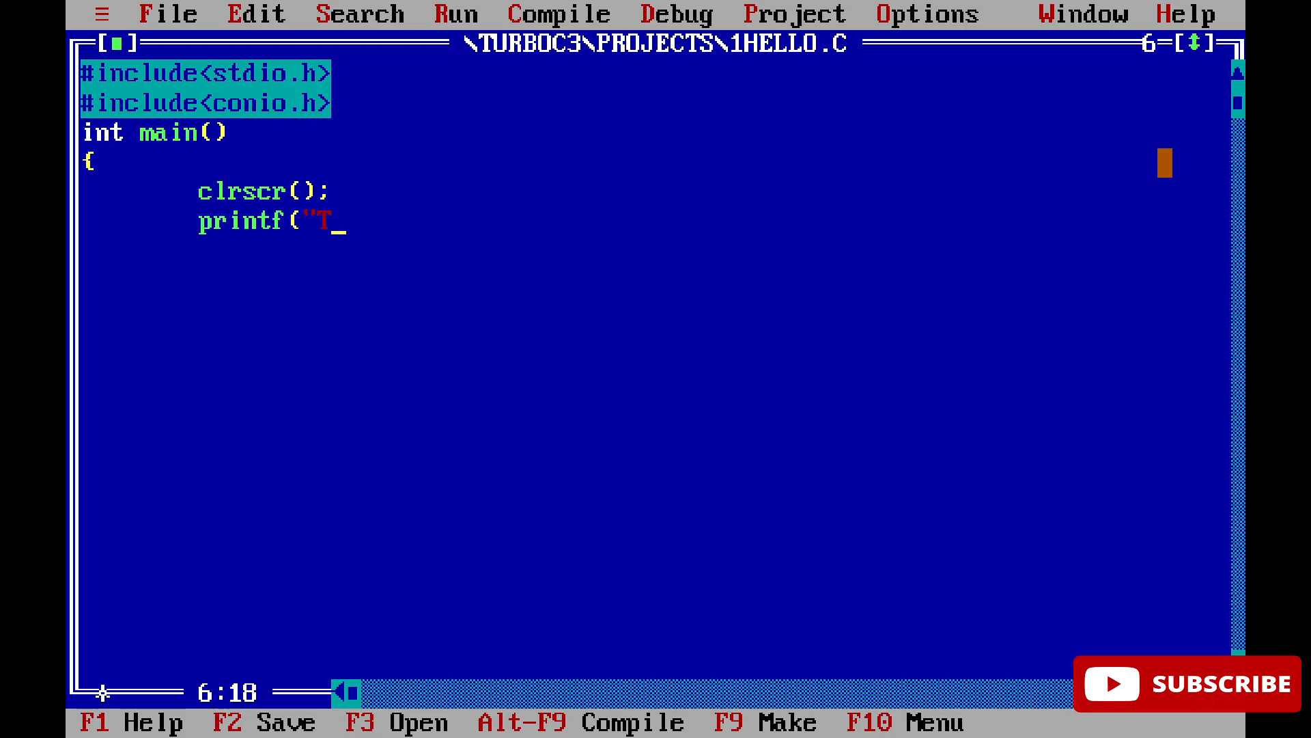
text(hanks for watching!!!");)
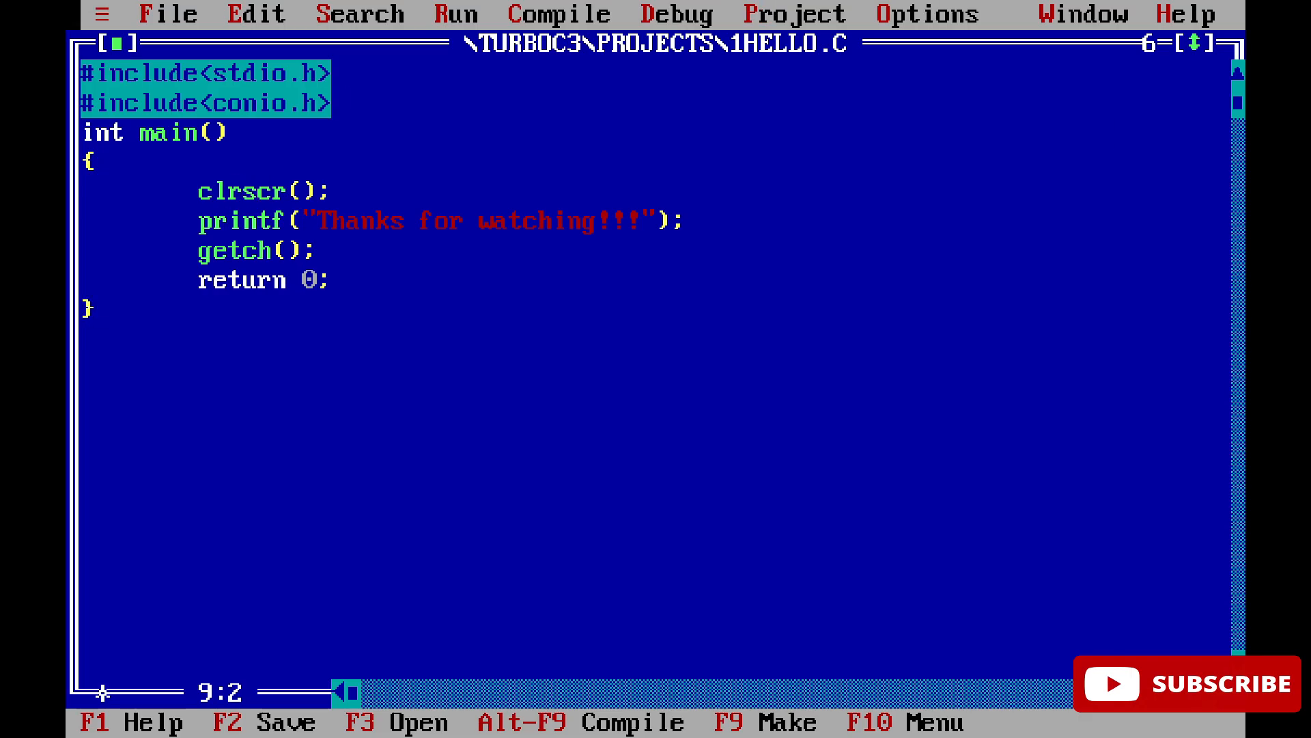
click(168, 15)
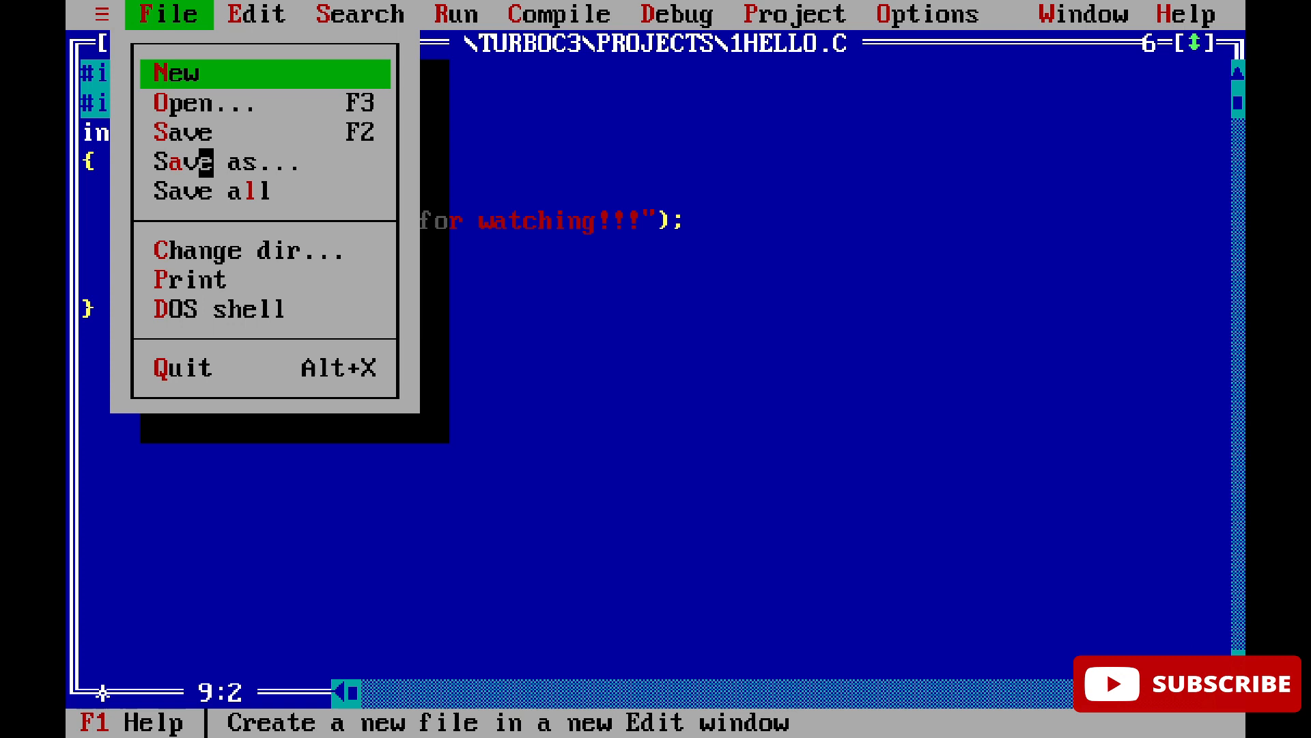
- Save the program as hello.c through File > Save as
click(219, 163)
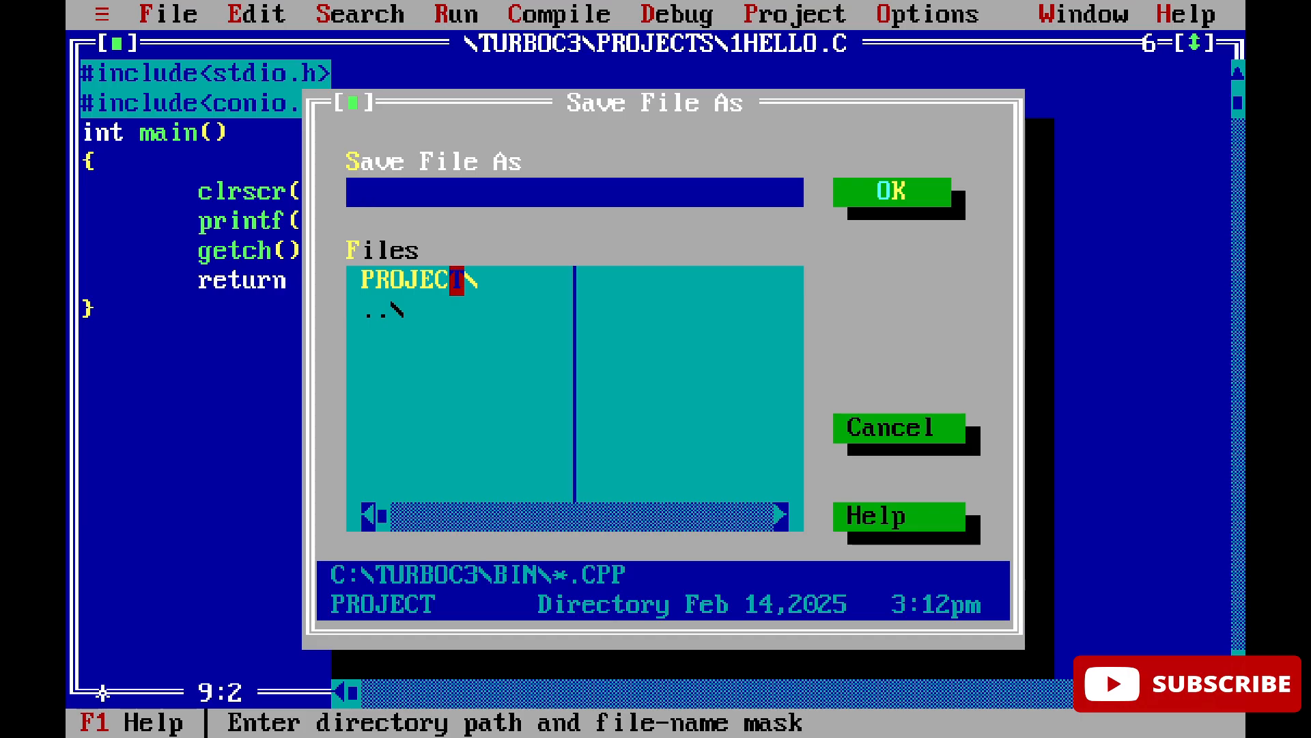
click(575, 193)
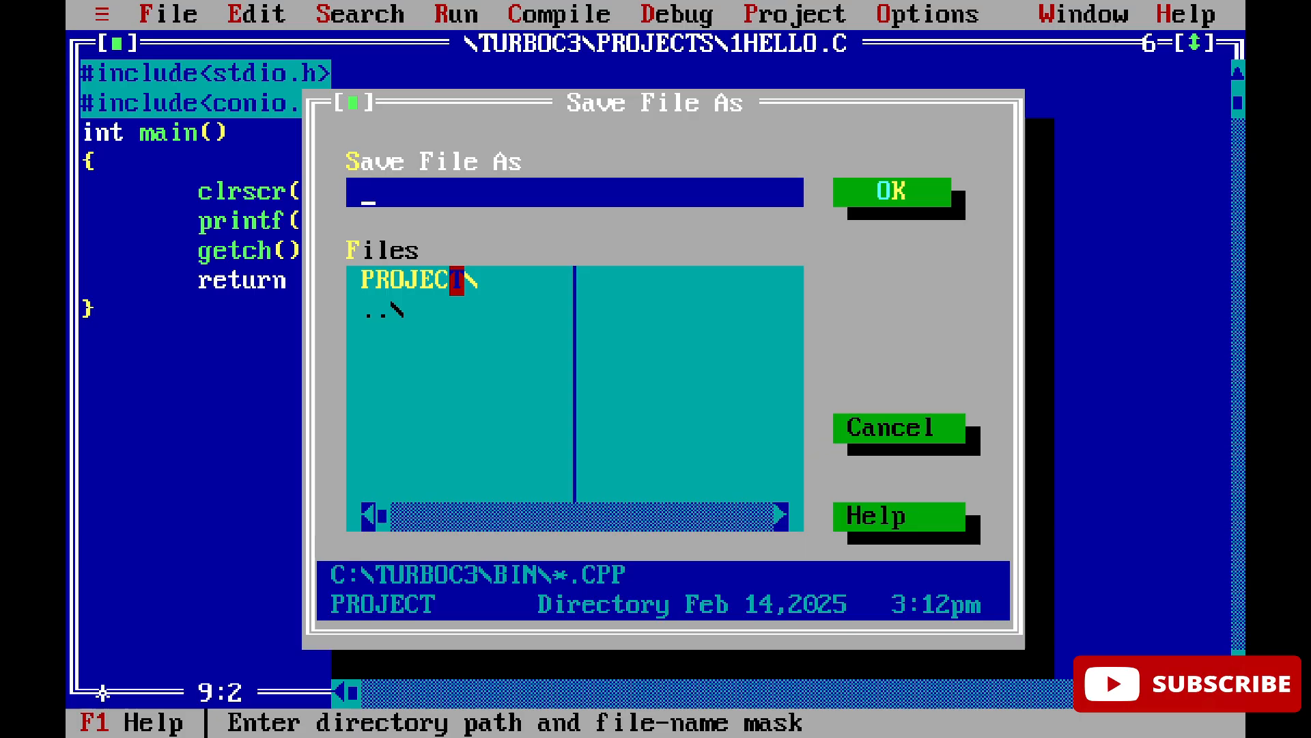
text(hell)
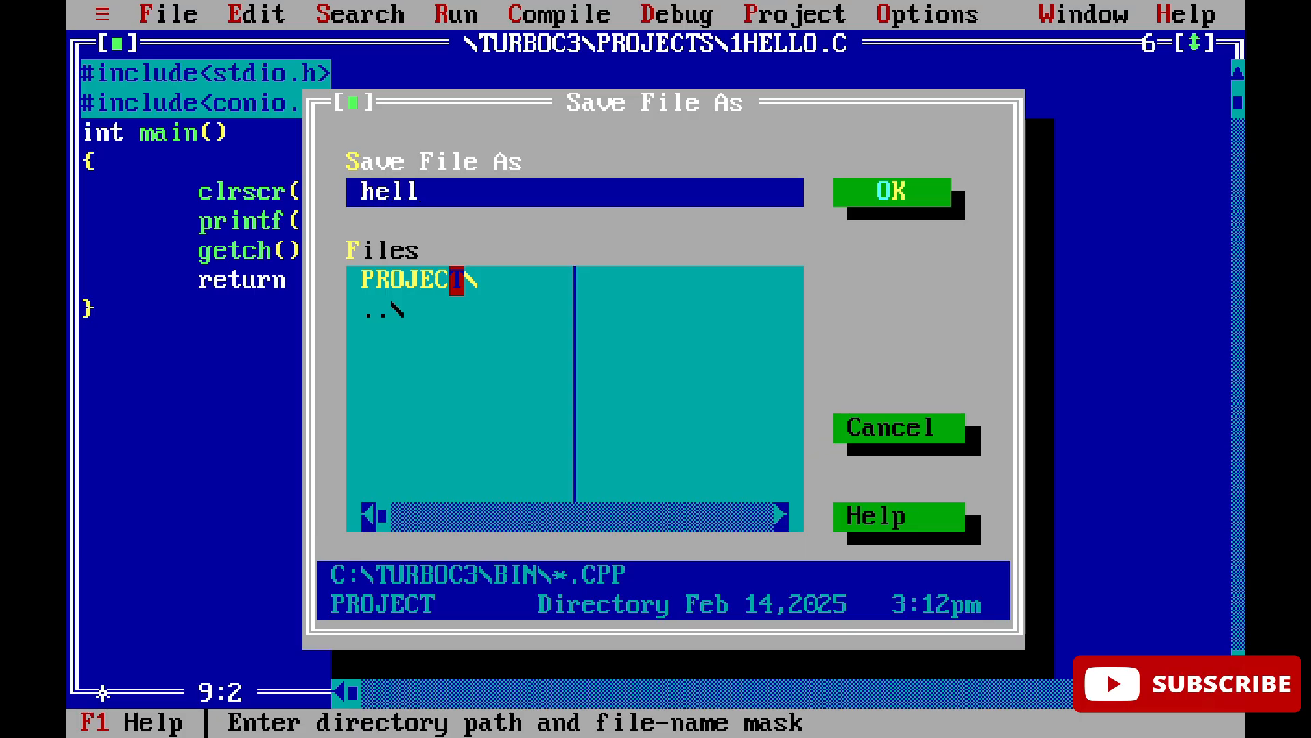
text(o)
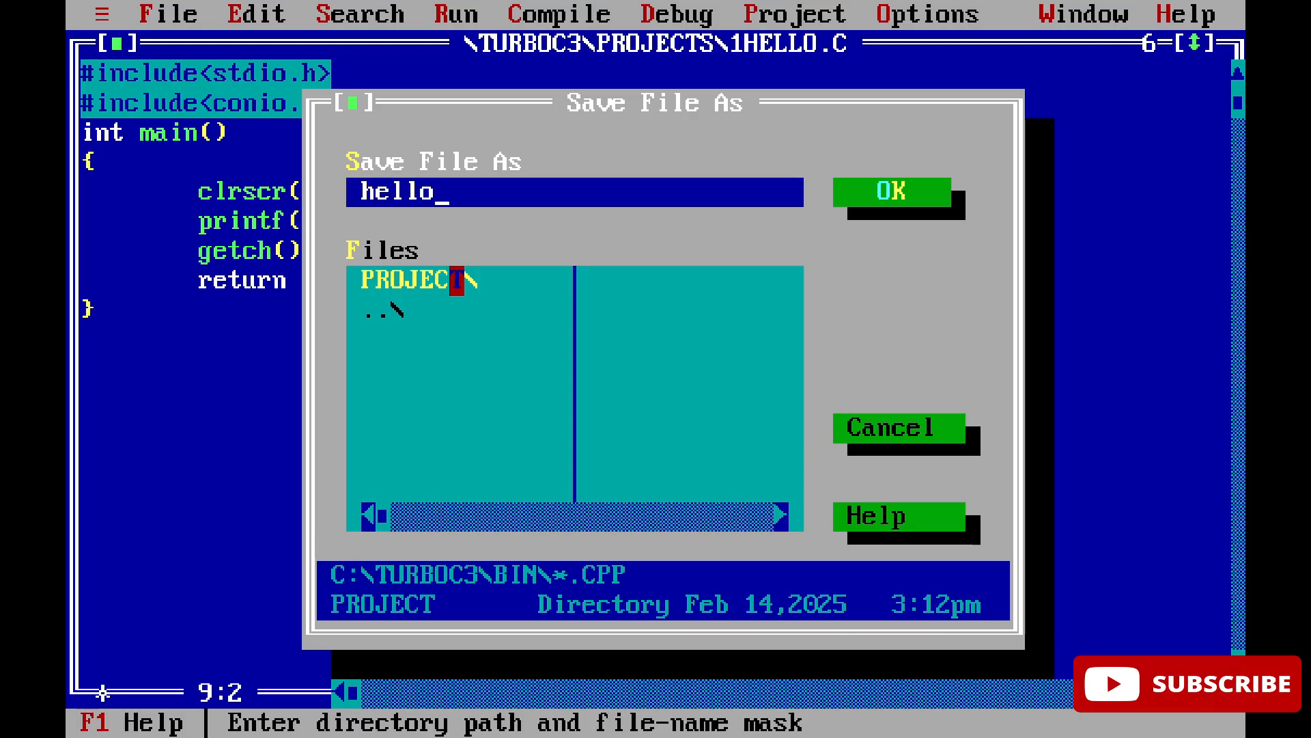
text(.c)
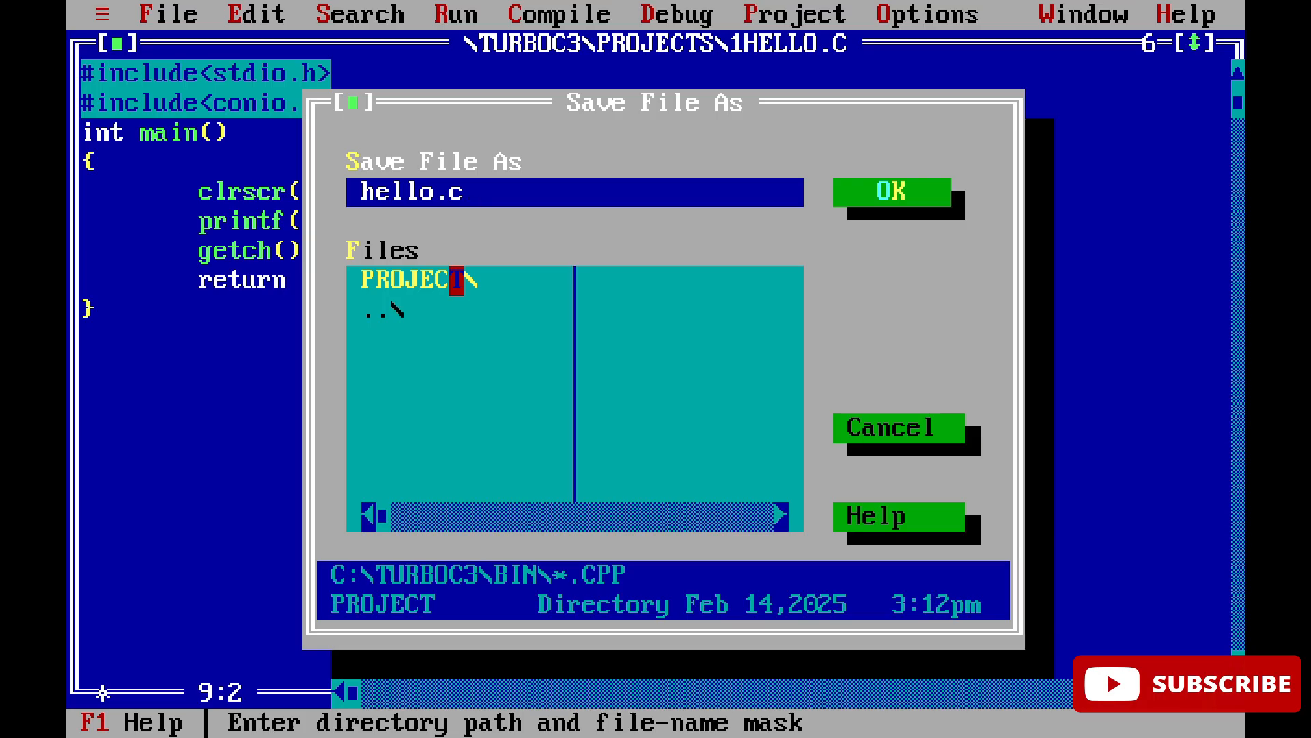
click(891, 192)
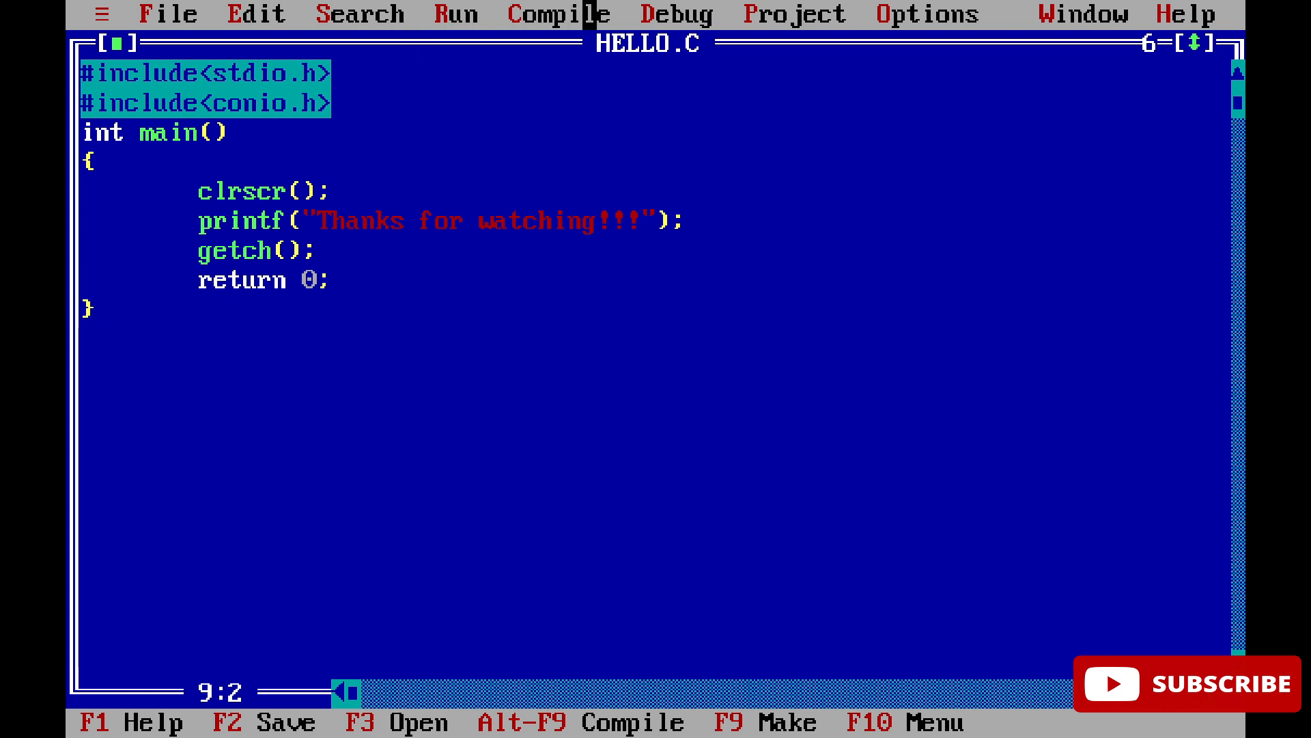
- Compile HELLO.C with 0 warnings and 0 errors and dismiss the summary
click(558, 15)
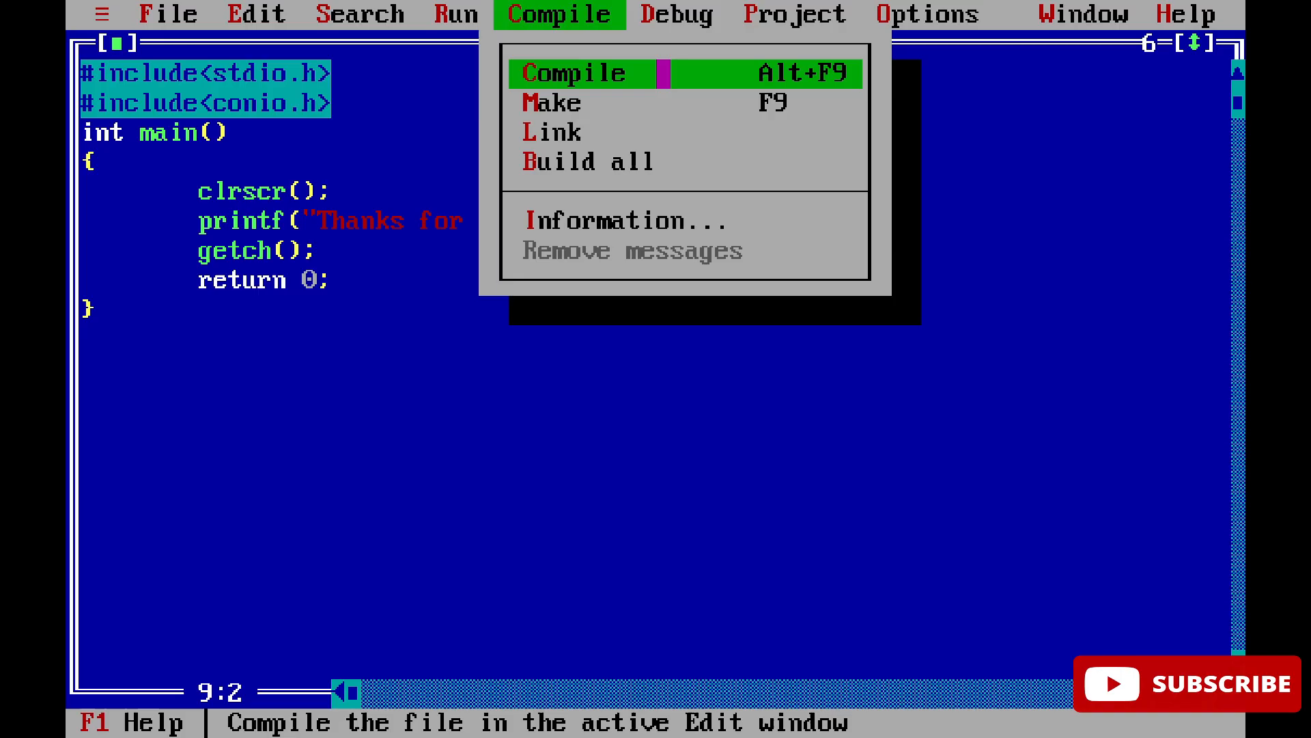
click(573, 73)
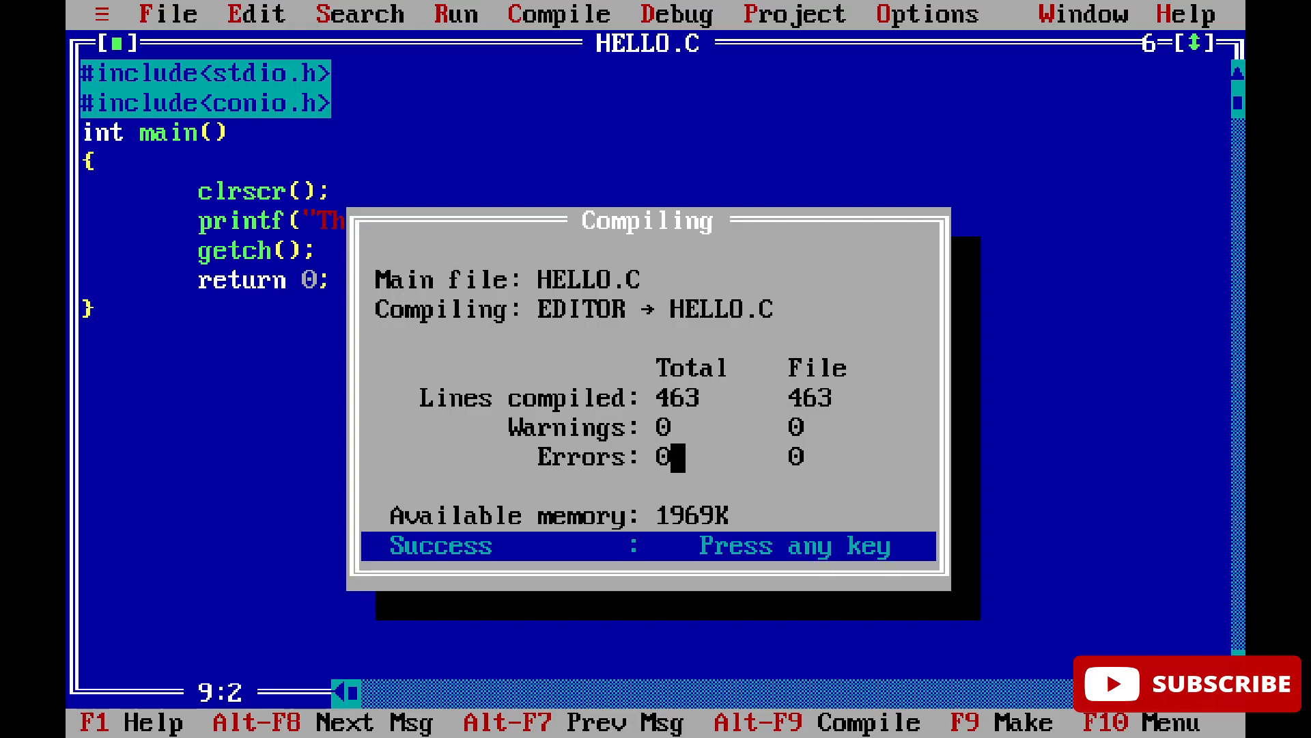
key(enter)
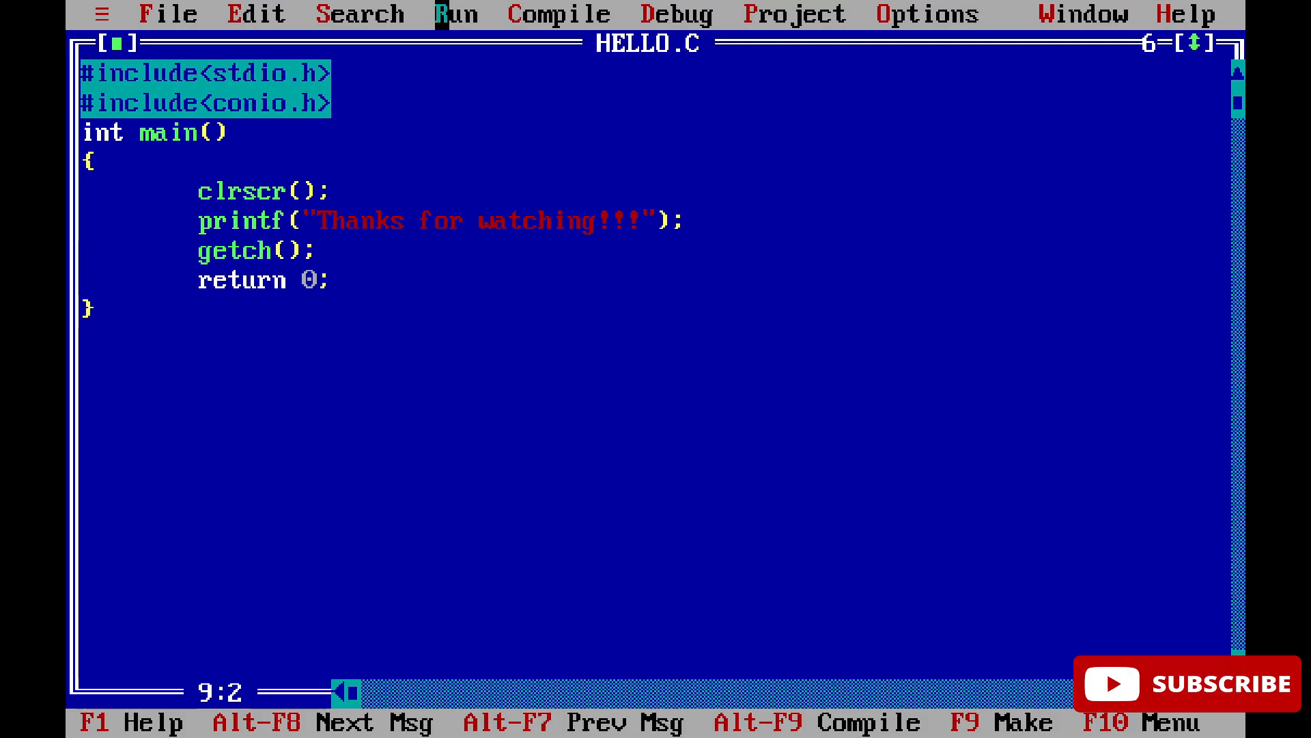
- Run HELLO.C from the Run menu to display the thanks message
click(456, 15)
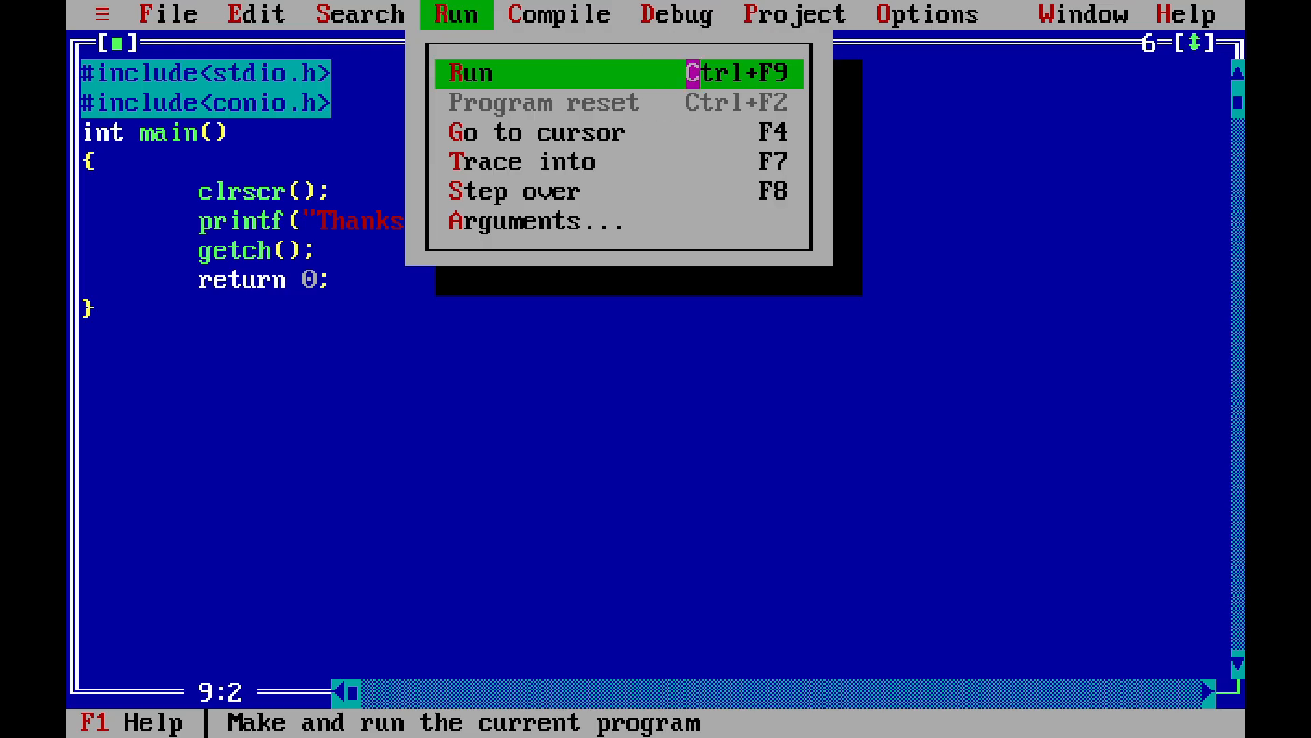
click(470, 73)
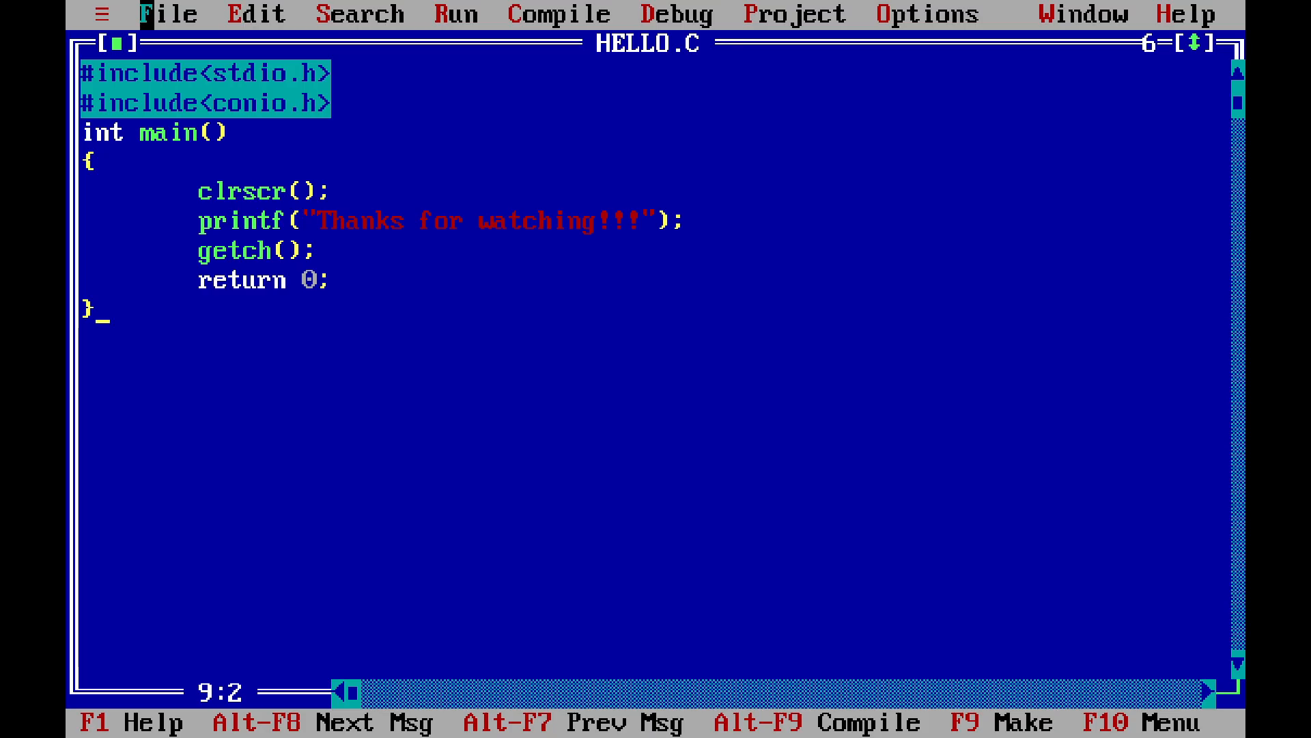
- Quit the Turbo C++ IDE from the File menu
click(166, 14)
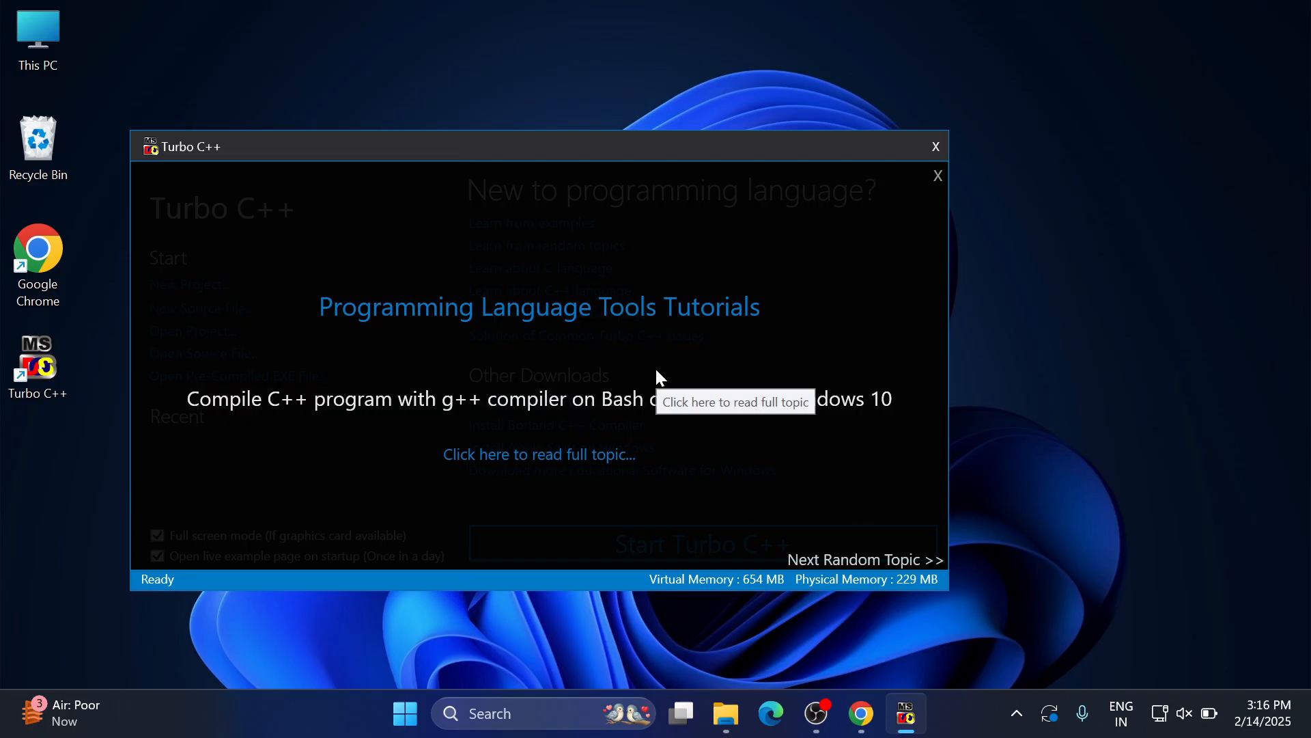
mouse_move(823, 337)
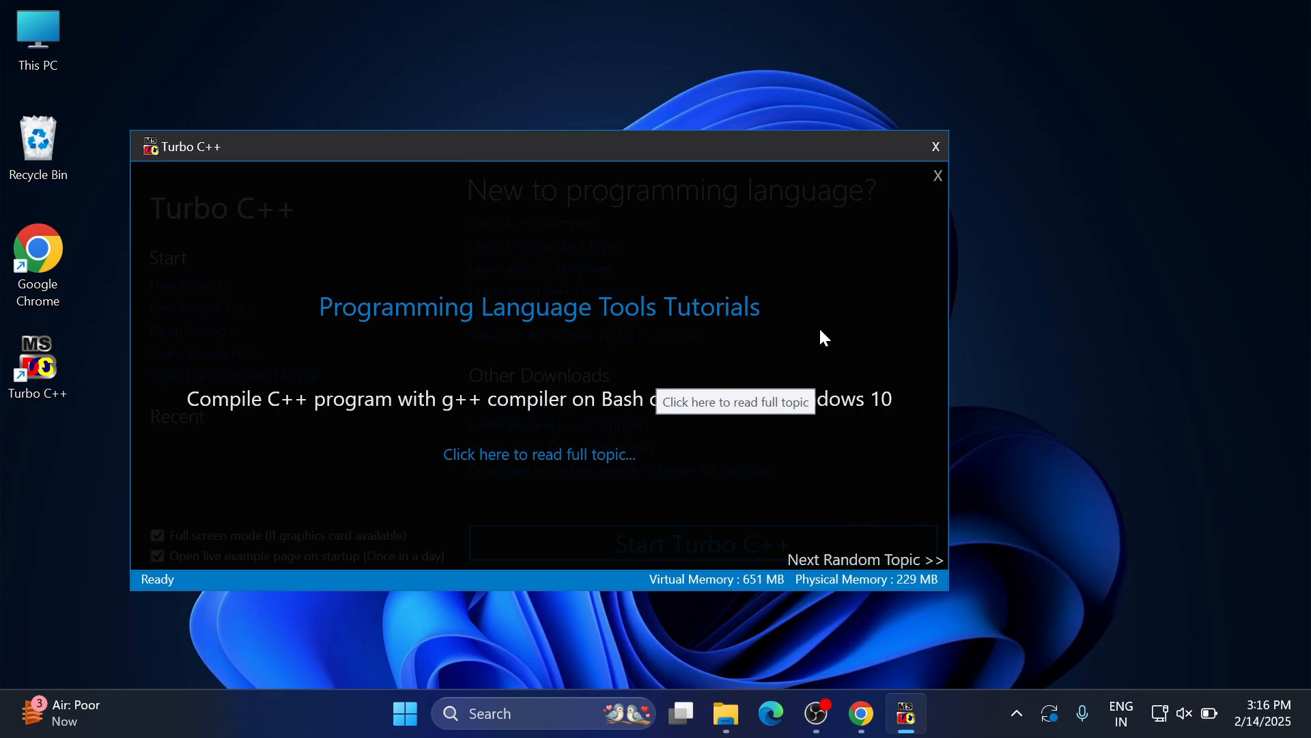
mouse_move(827, 332)
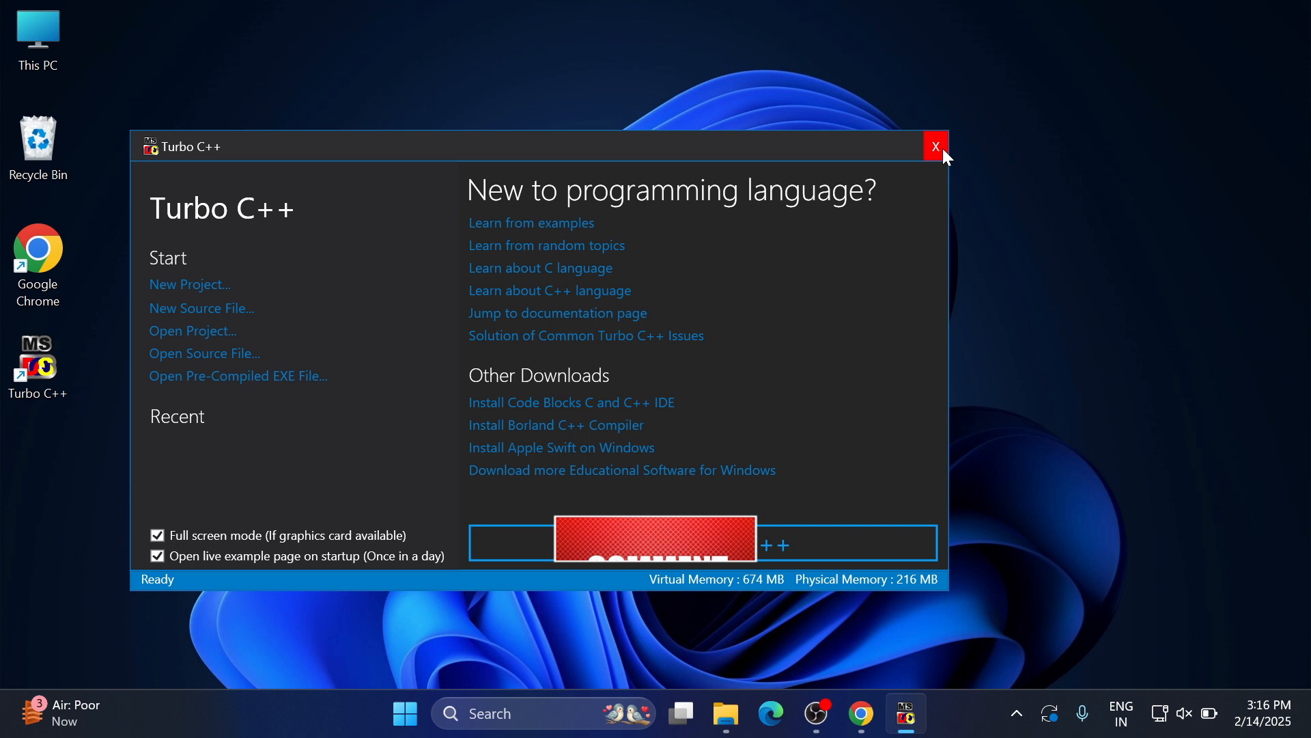
- Close the Turbo C++ launcher window to leave the desktop
click(935, 146)
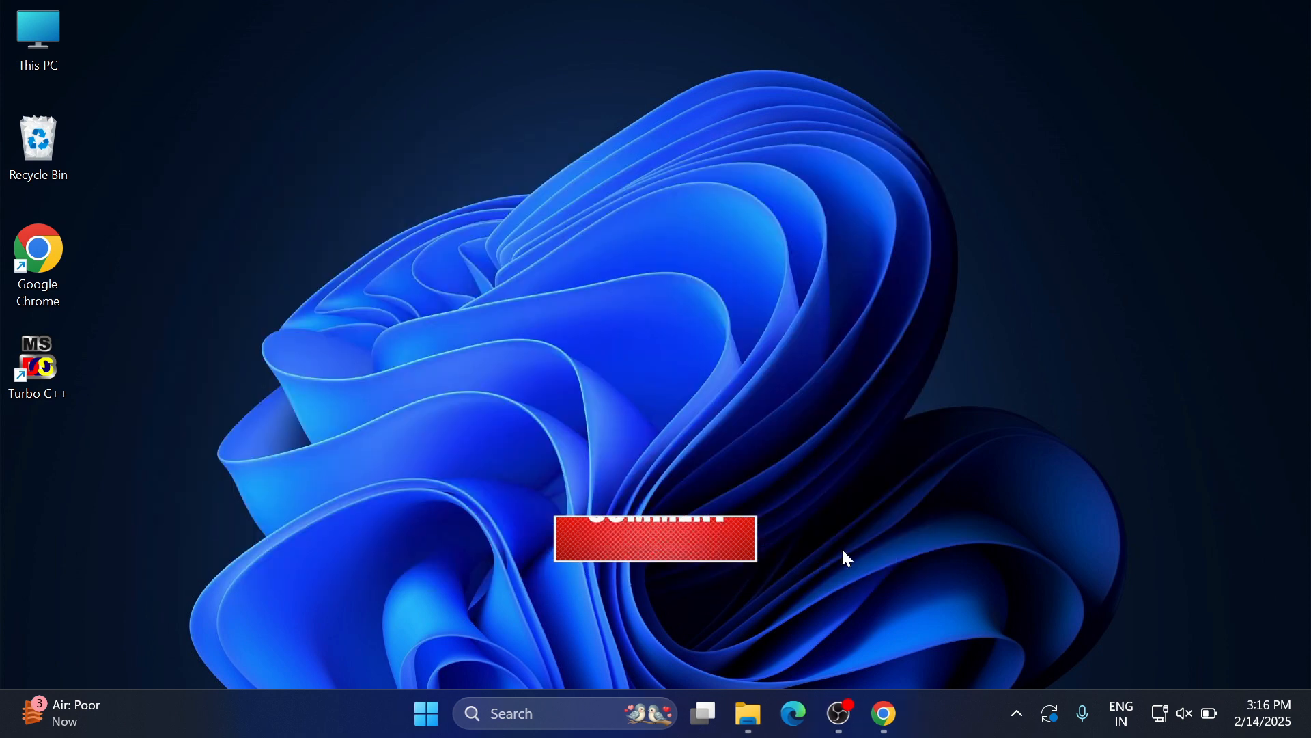